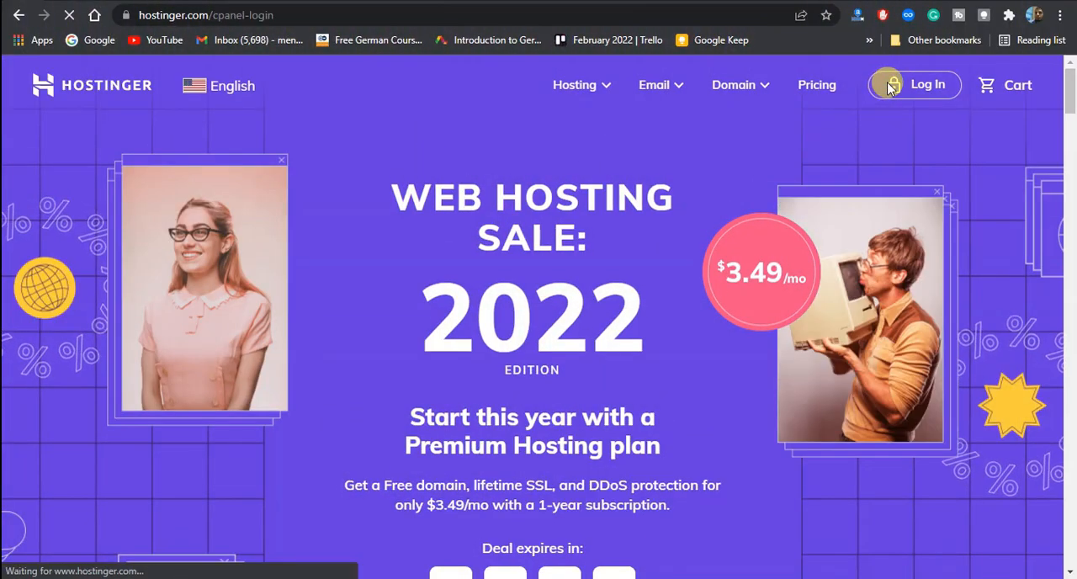
Log in, manage the Premium Shared Hosting plan and reach the File Manager for ameenwebdev.com
click(926, 84)
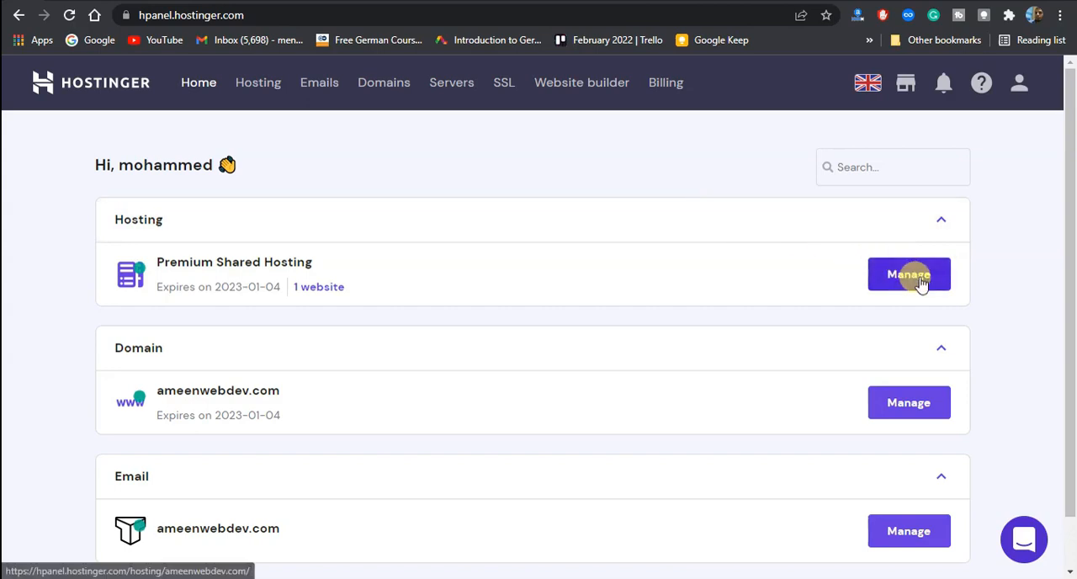
click(909, 274)
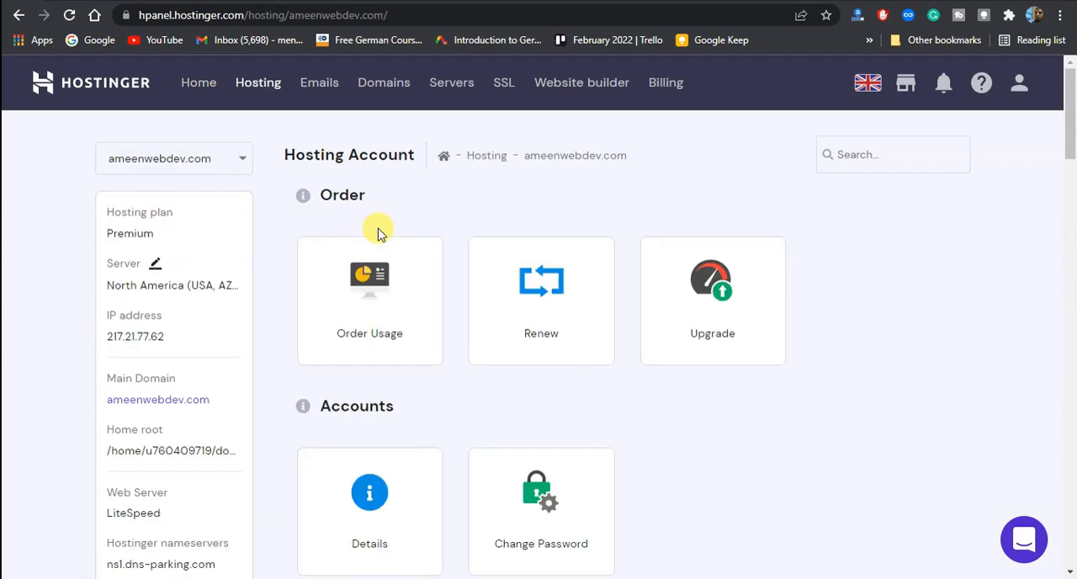
scroll(down, 3)
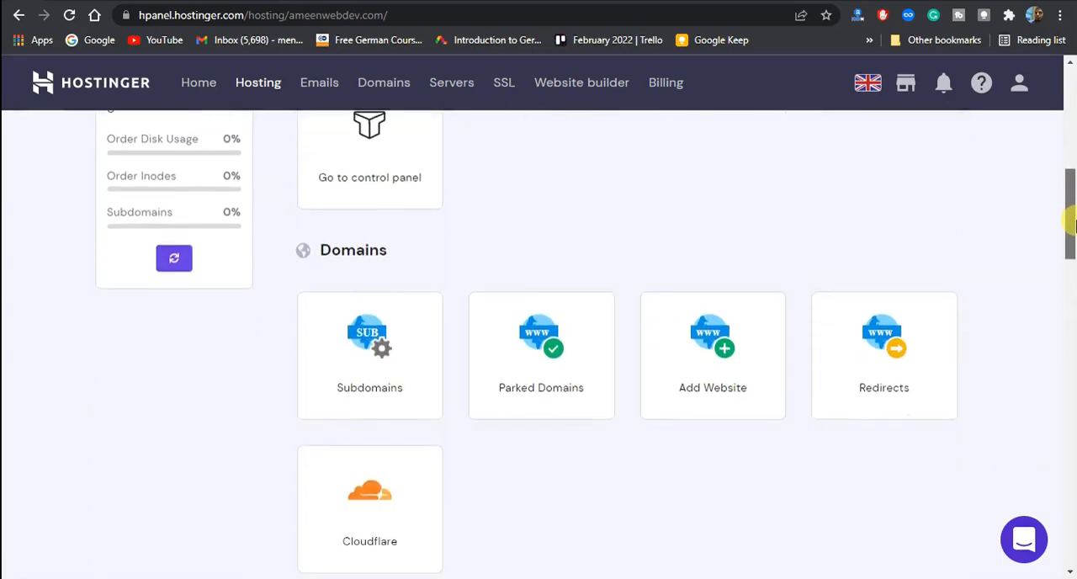
scroll(down, 3)
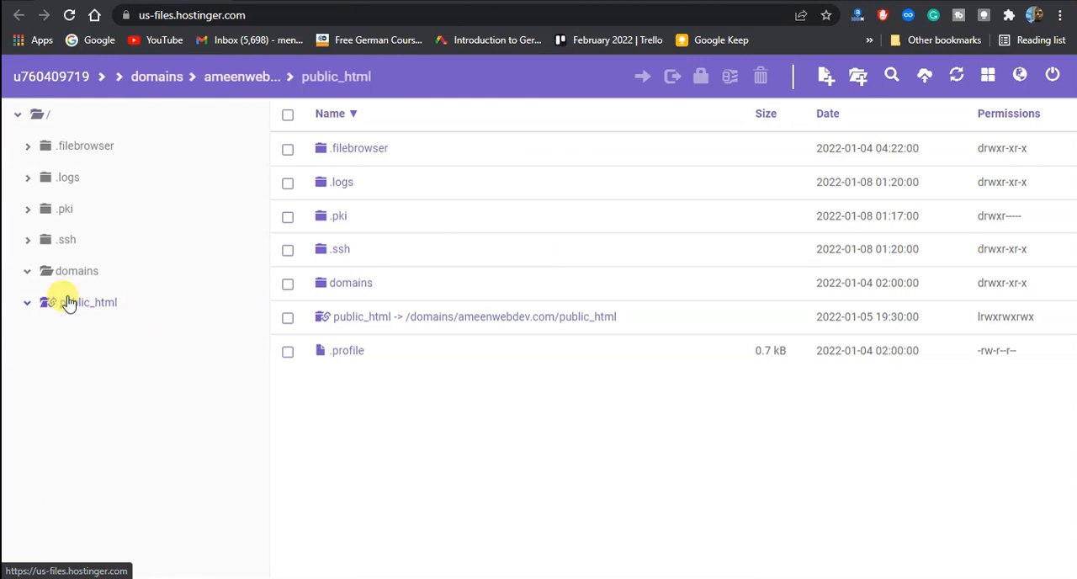
Enter the empty public_html folder from the left folder tree
click(88, 302)
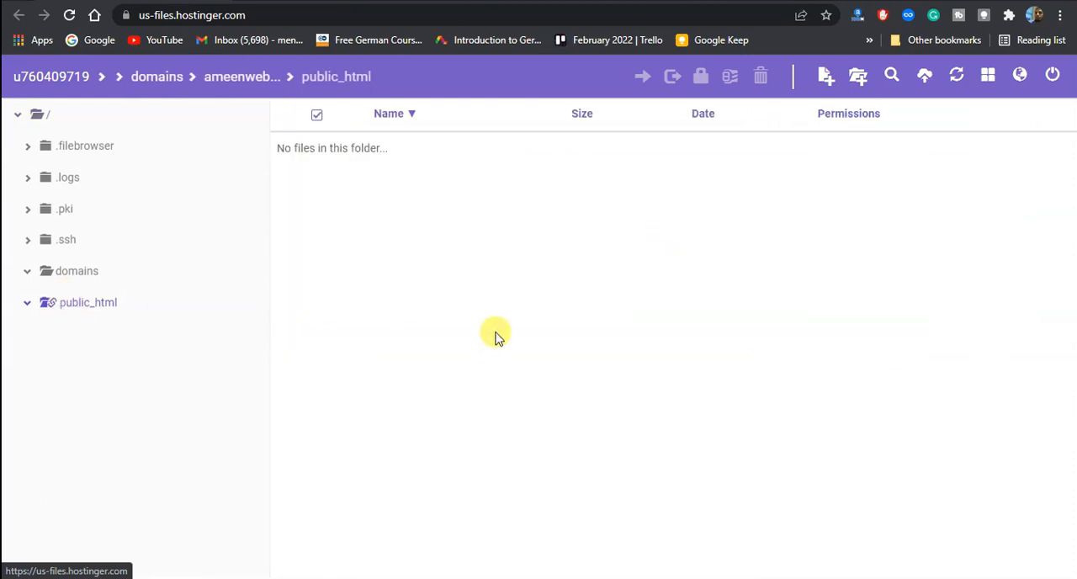
mouse_move(600, 332)
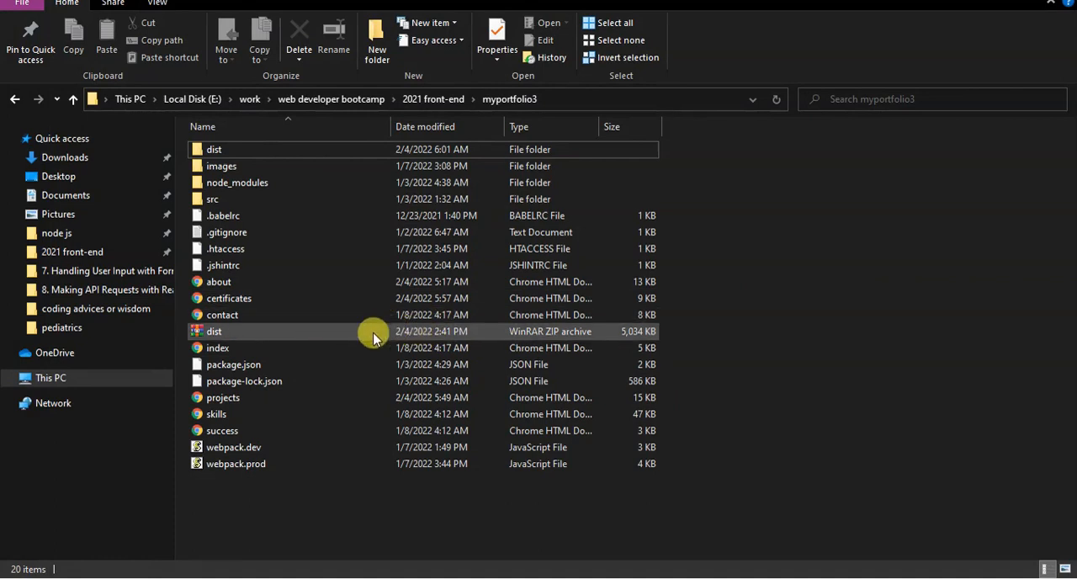
Permanently delete the old dist WinRAR ZIP archive from the myportfolio3 folder
click(215, 330)
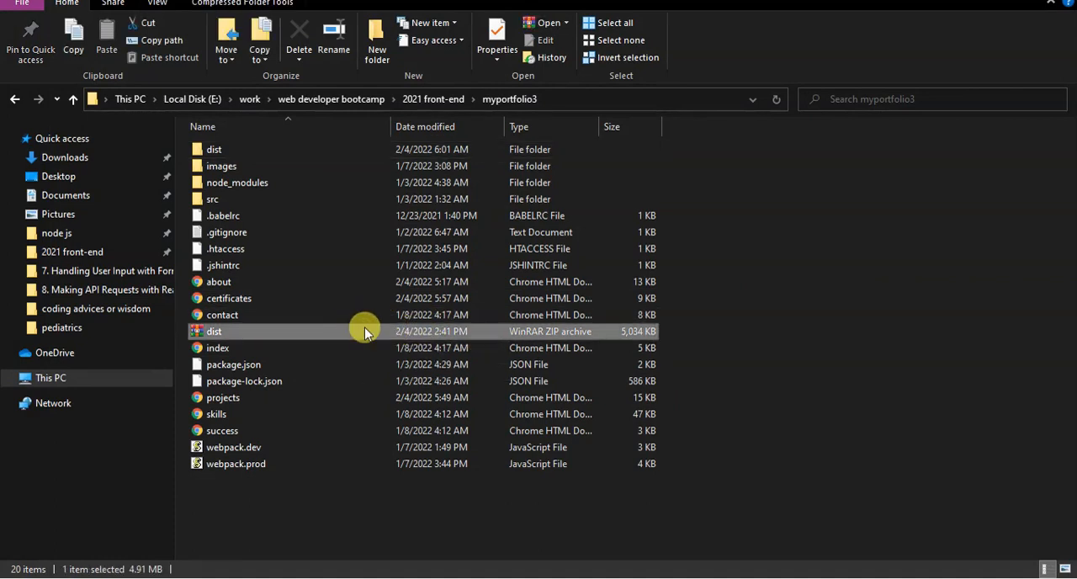
click(299, 33)
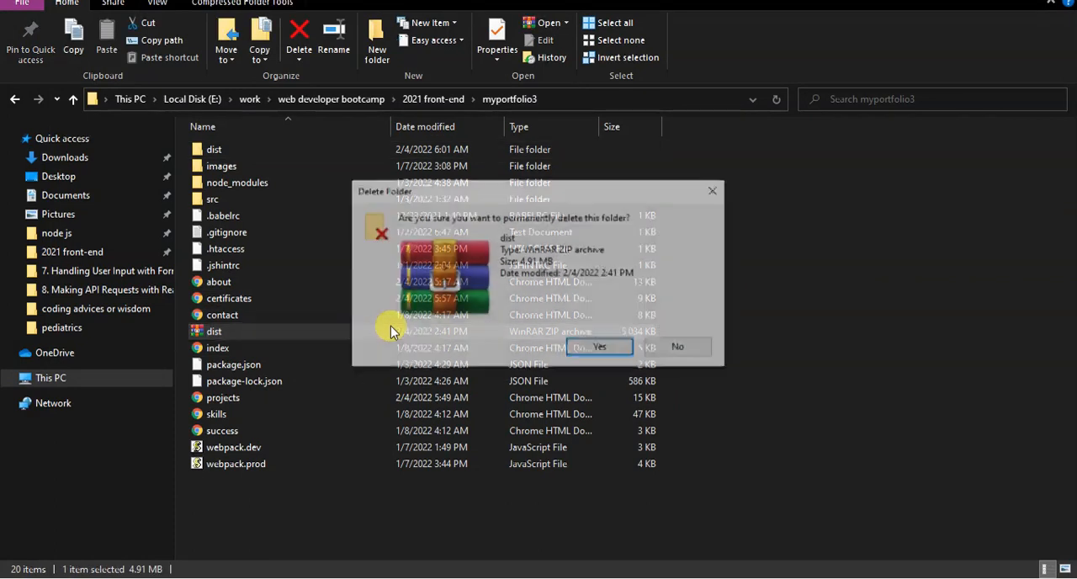
click(600, 346)
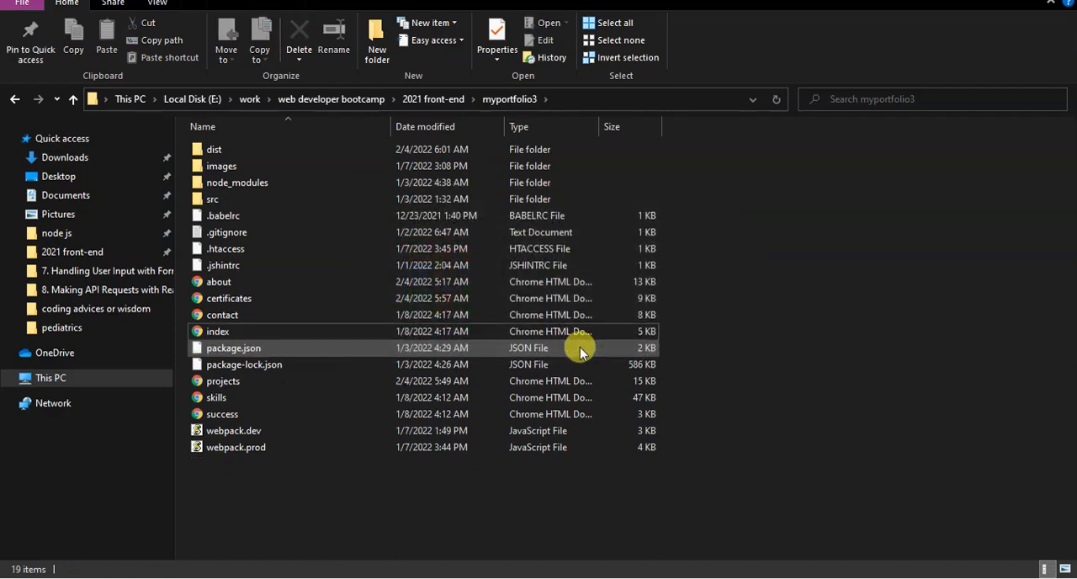
right_click(581, 348)
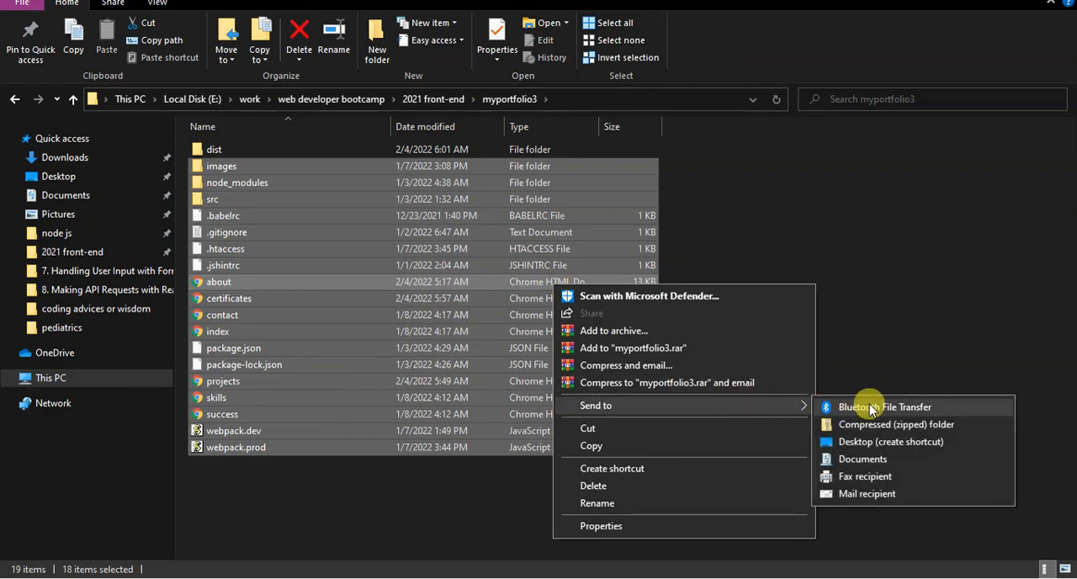
mouse_move(896, 424)
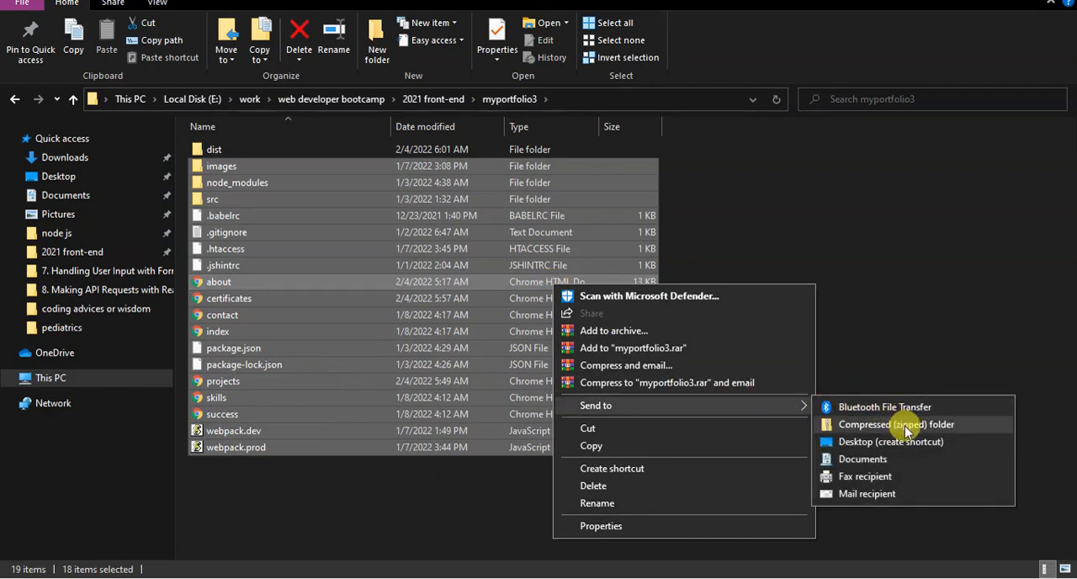
mouse_move(614, 330)
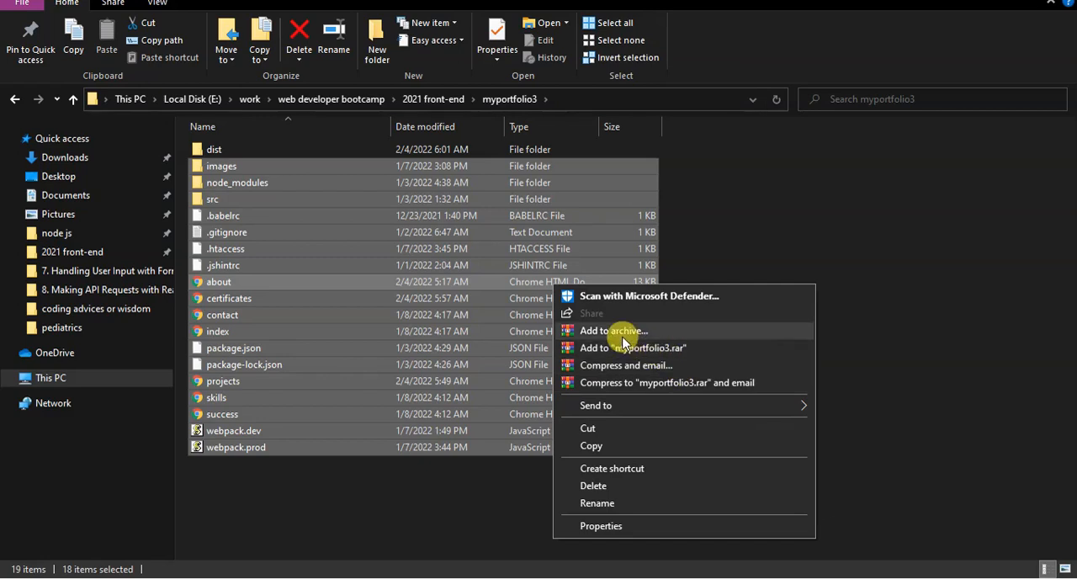
mouse_move(685, 348)
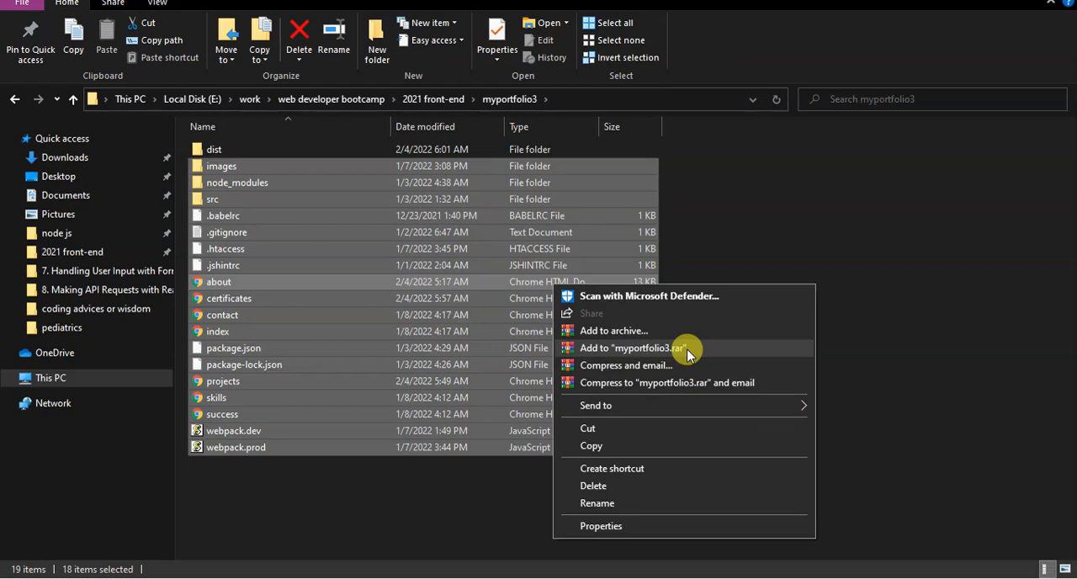
mouse_move(595, 405)
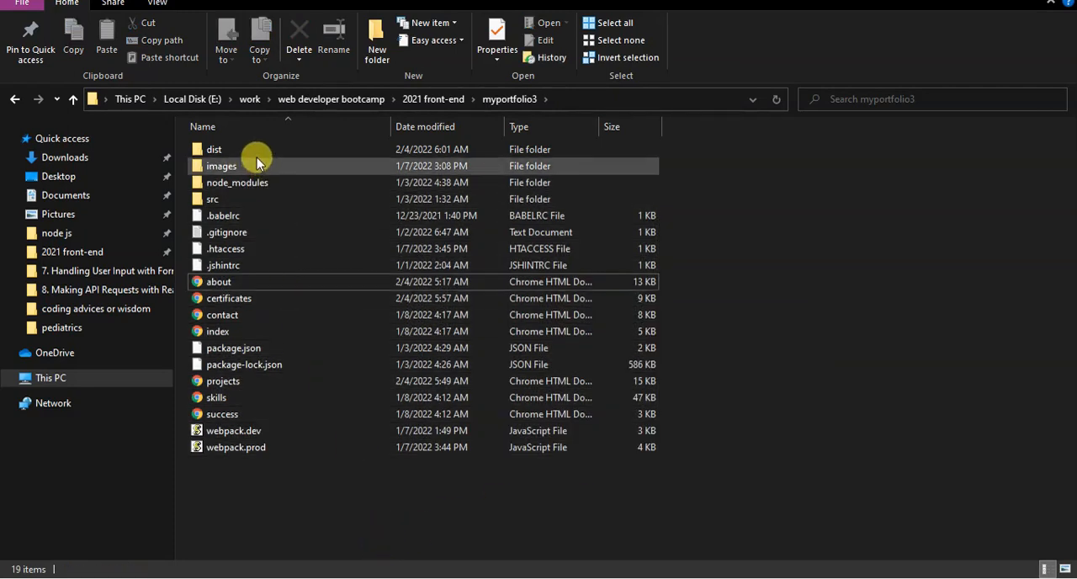
Send the dist folder to a Compressed (zipped) folder, producing a 4.9 MB dist.zip
click(214, 149)
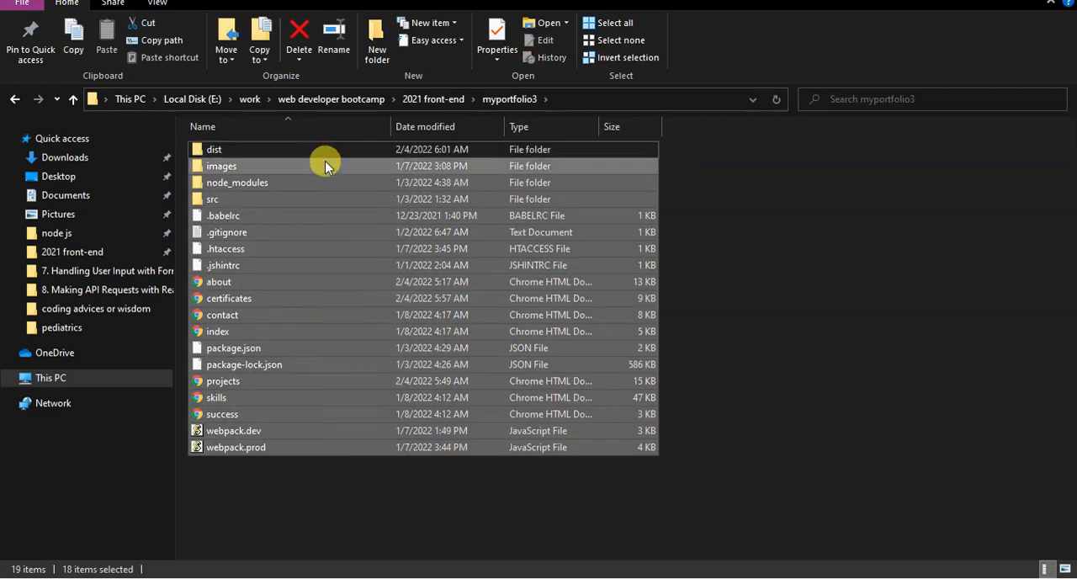
right_click(213, 149)
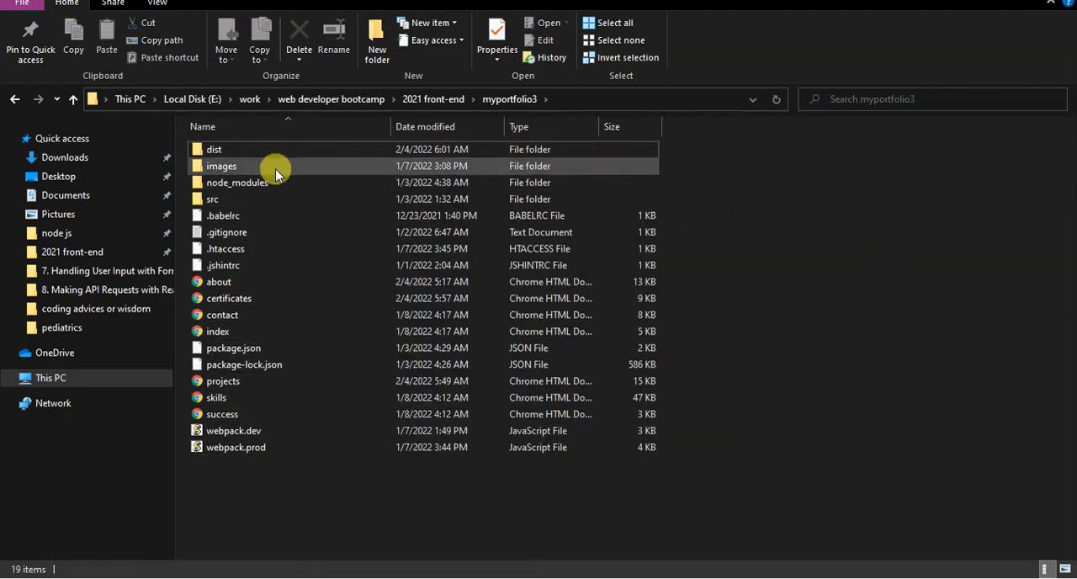
double_click(214, 149)
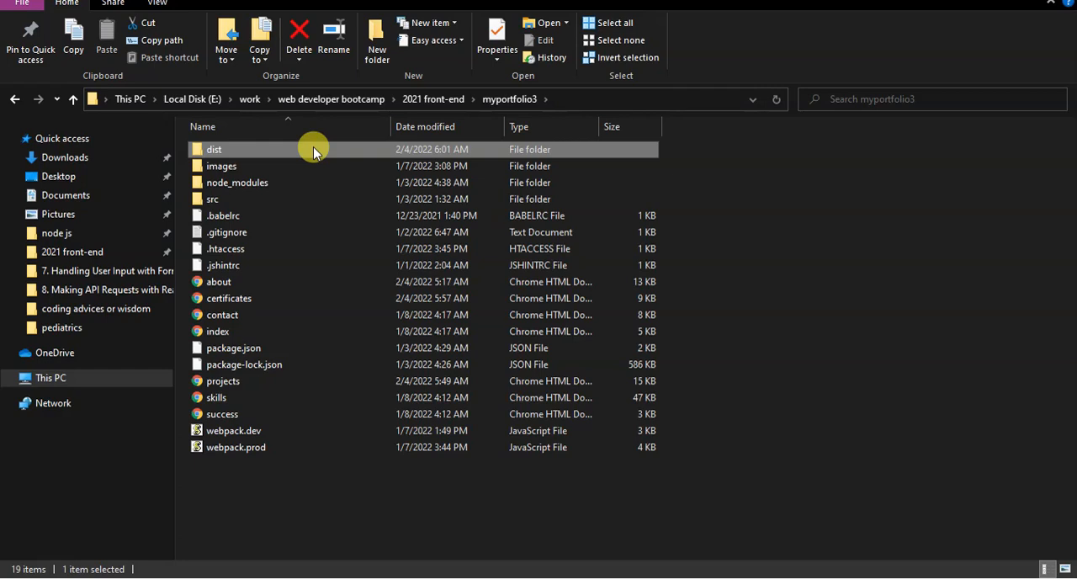
mouse_move(322, 158)
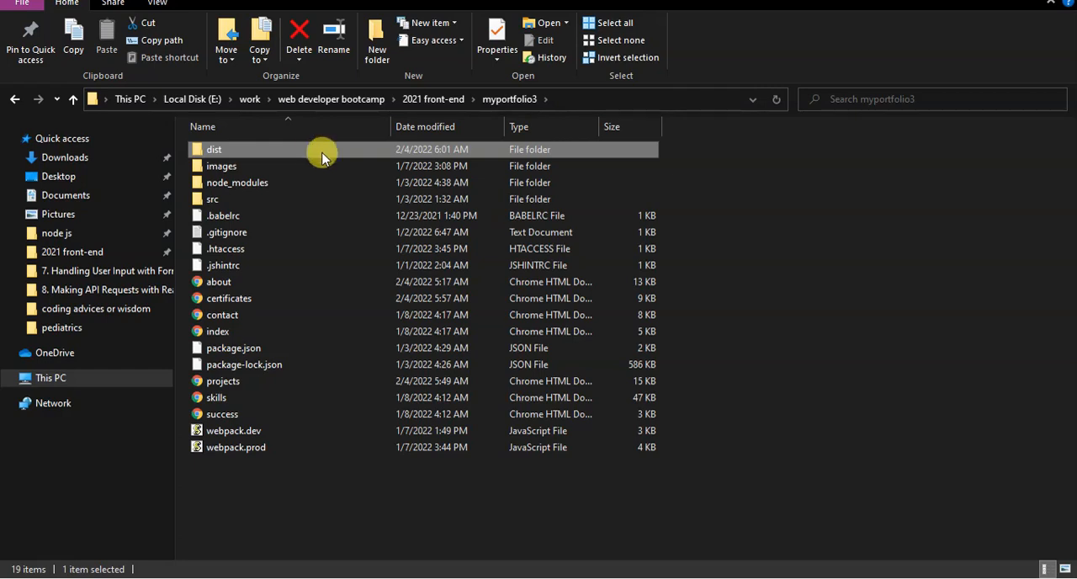
mouse_move(324, 152)
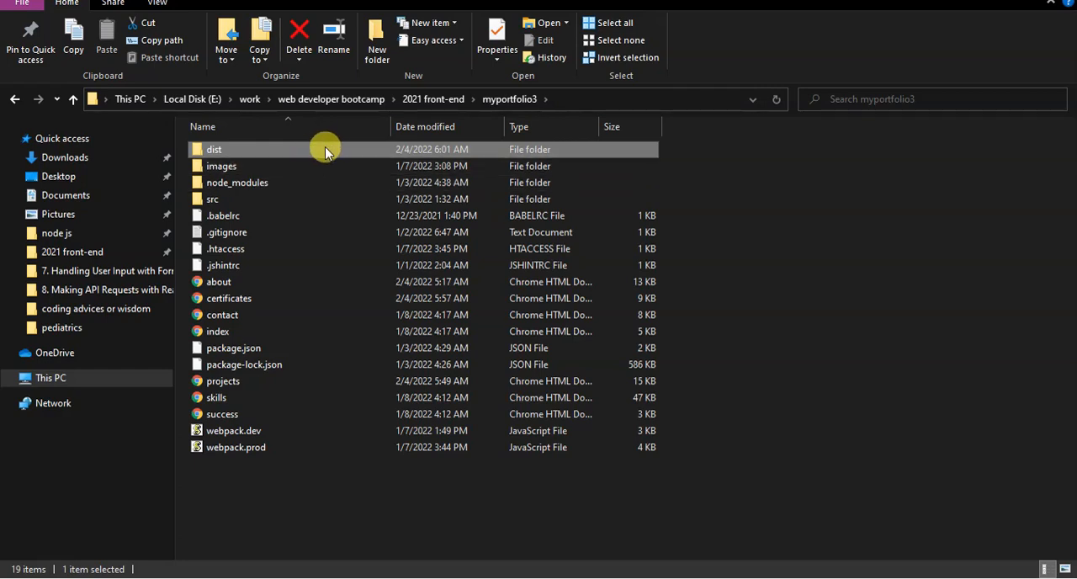
drag(324, 149, 305, 522)
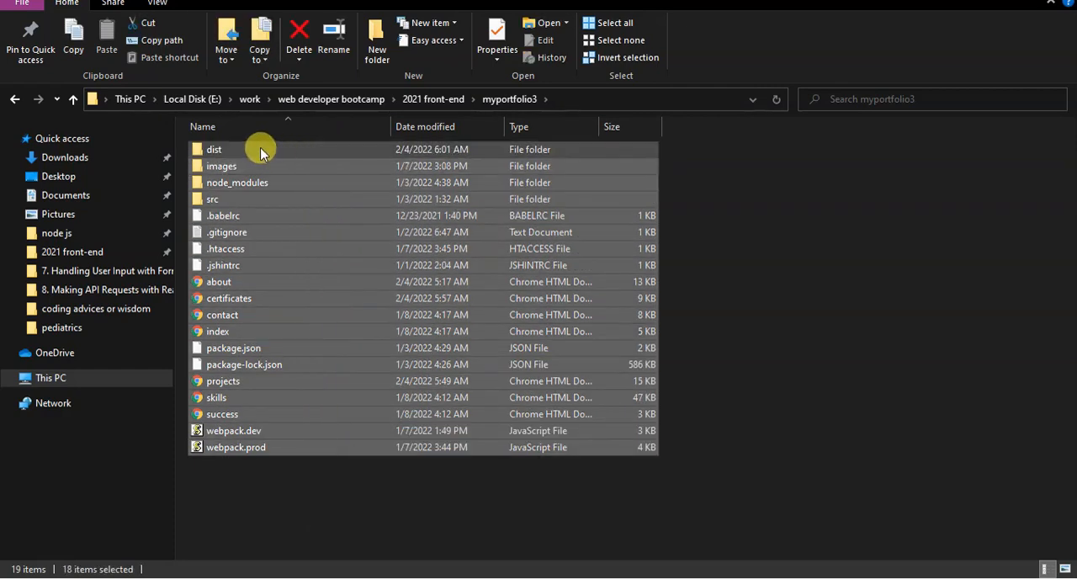
click(214, 149)
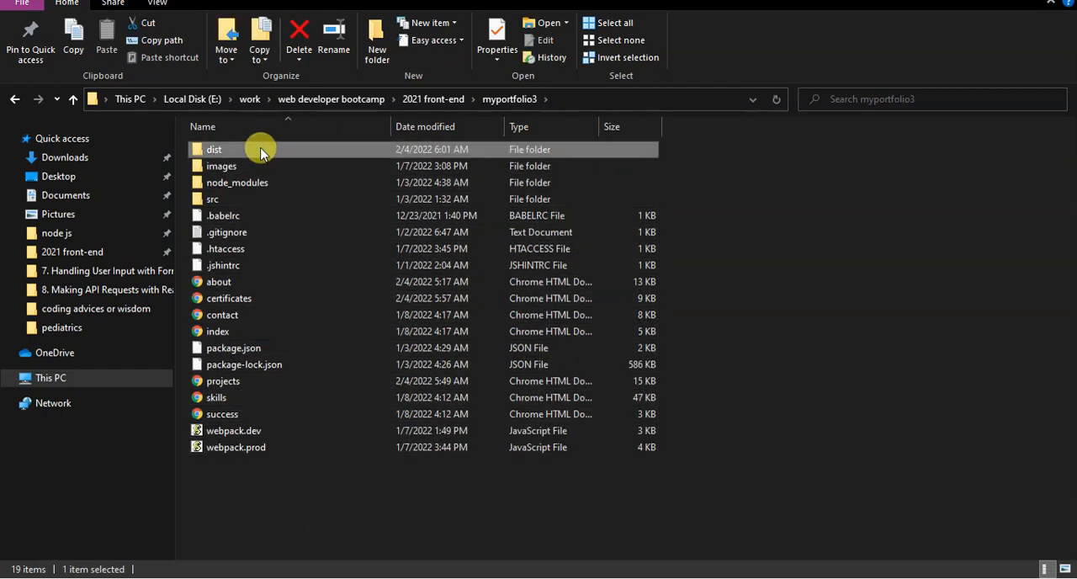
right_click(214, 149)
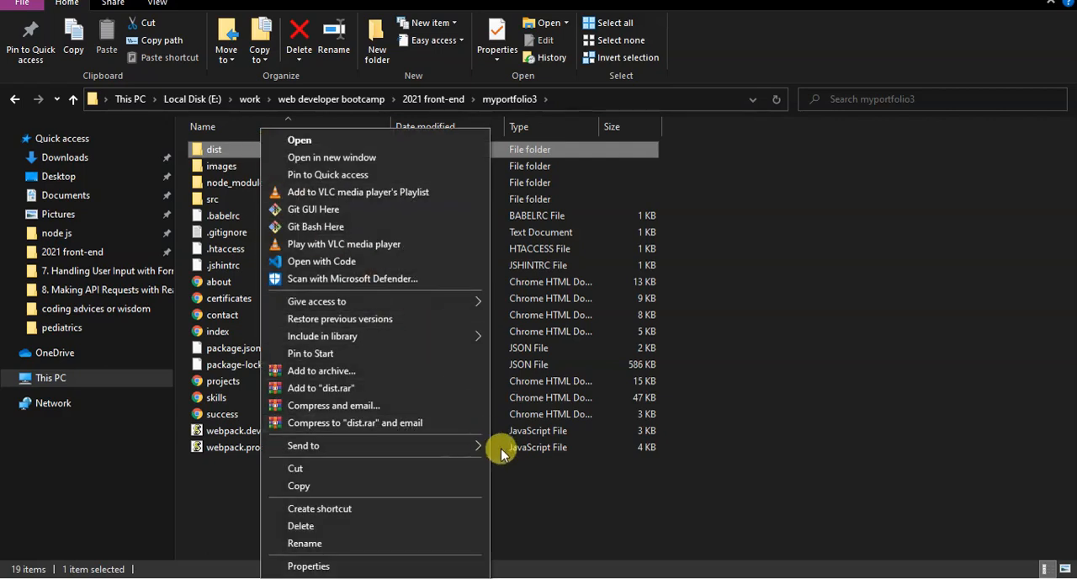
click(572, 472)
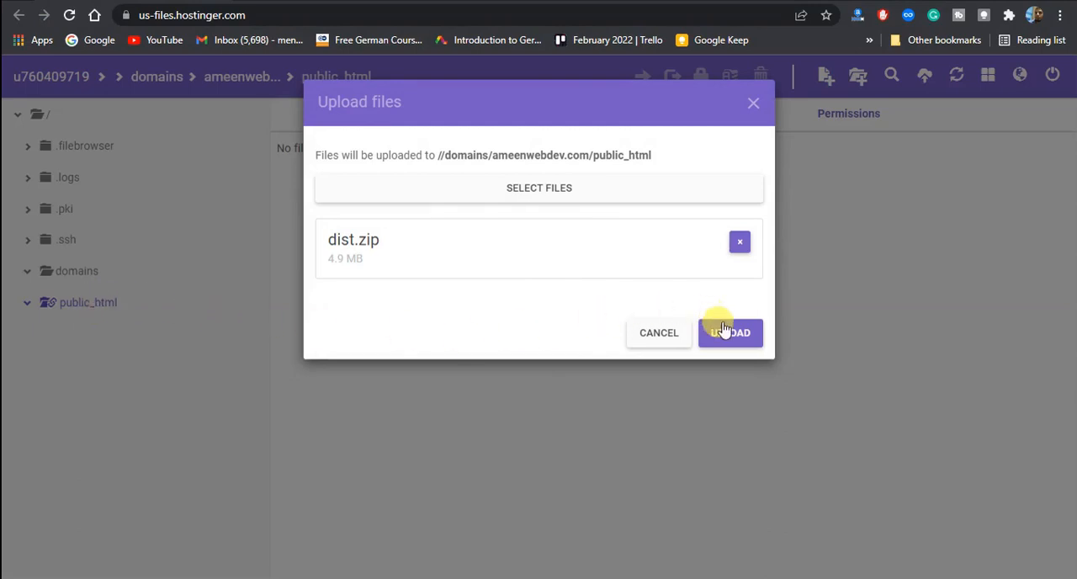
Upload dist.zip into public_html of ameenwebdev.com
click(731, 331)
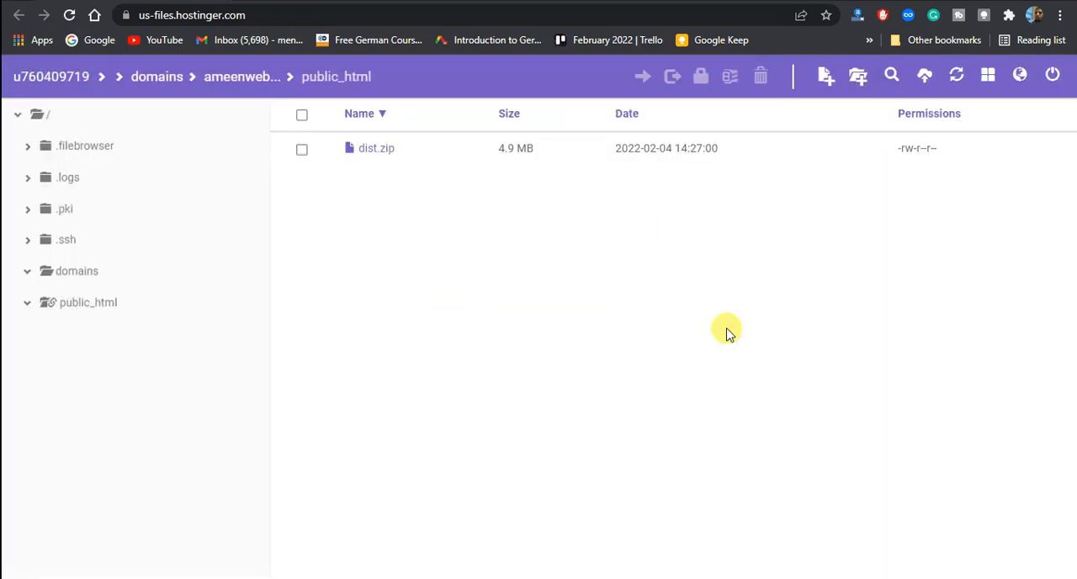
Extract the uploaded dist.zip into a dist folder inside public_html
click(301, 148)
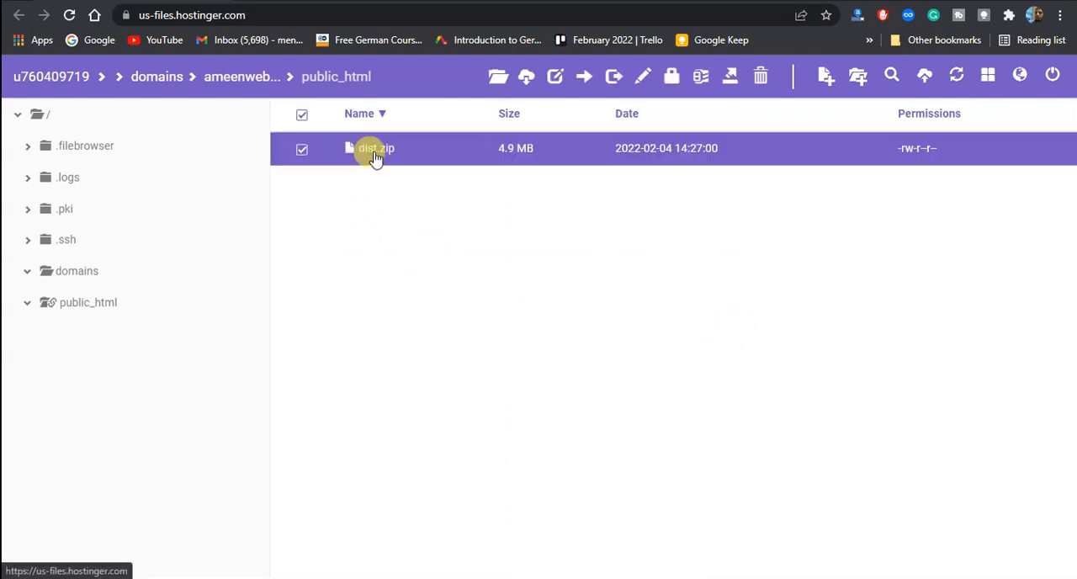
mouse_move(570, 209)
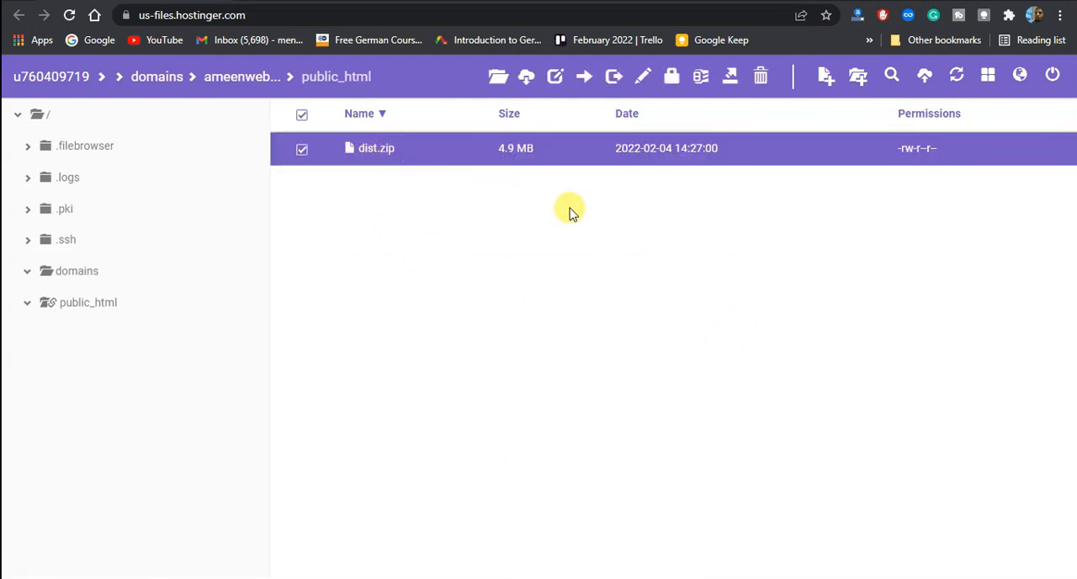
mouse_move(730, 77)
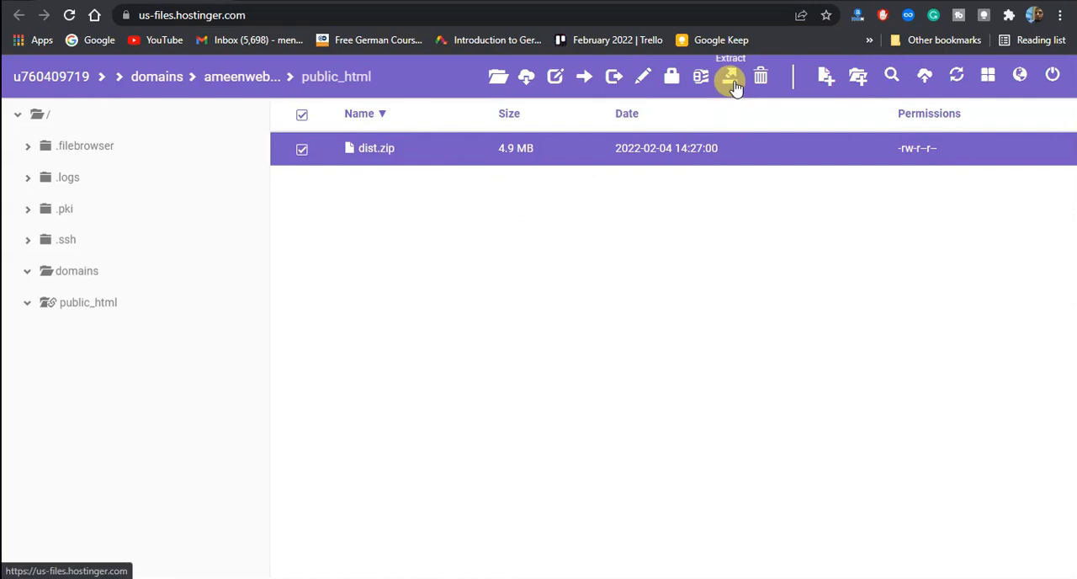
click(731, 77)
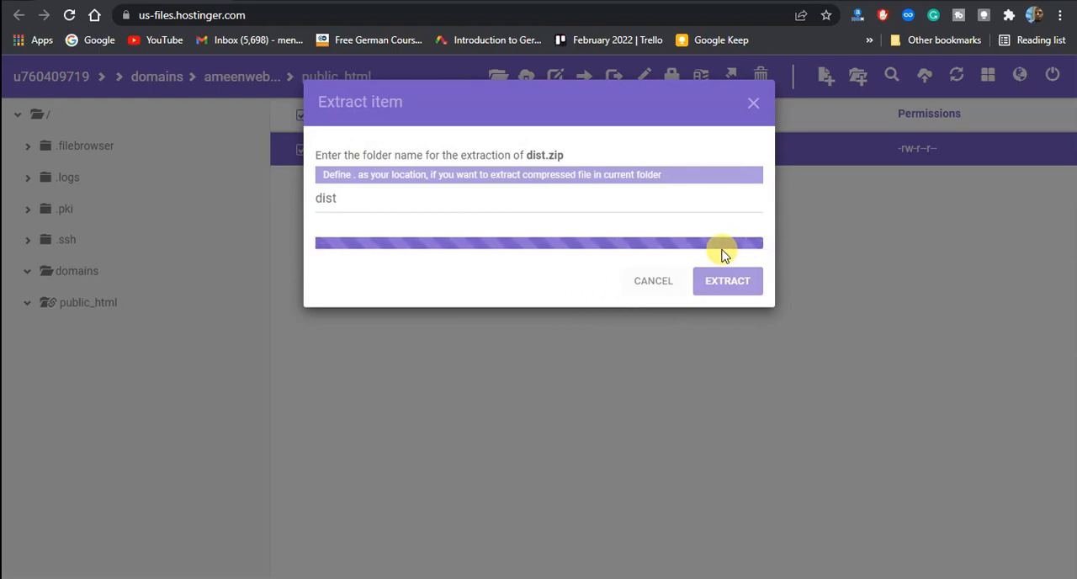
click(728, 280)
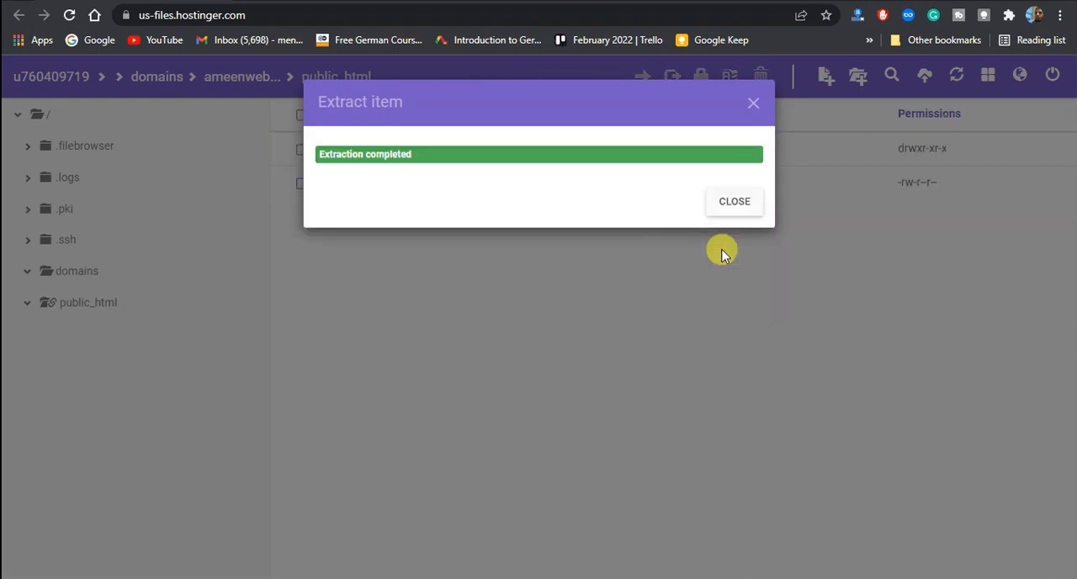
mouse_move(384, 164)
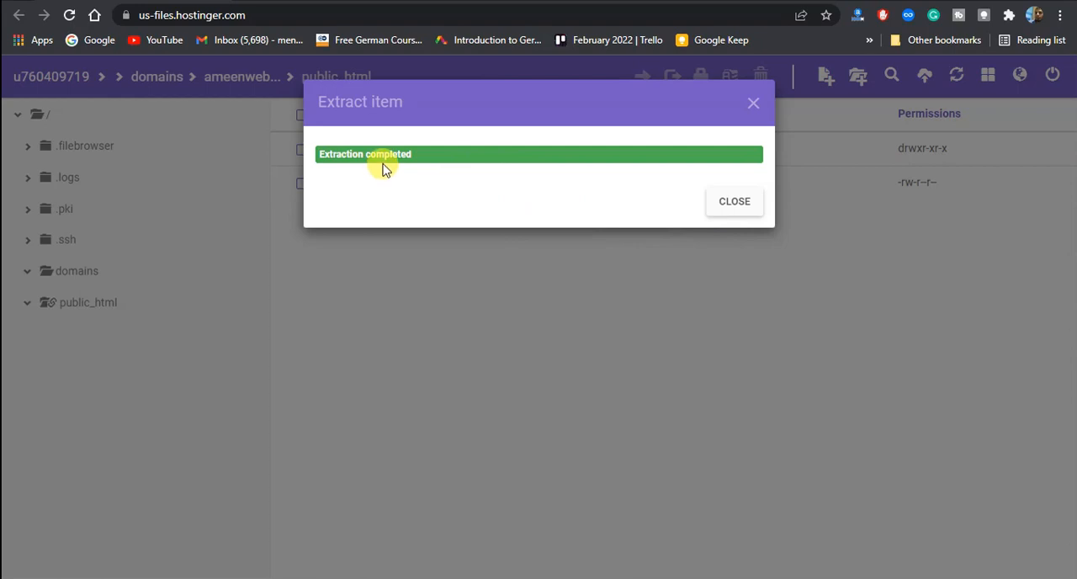
Enter the nested public_html/dist/dist folder holding images, about.html, contact.html, index.html and scripts
click(734, 201)
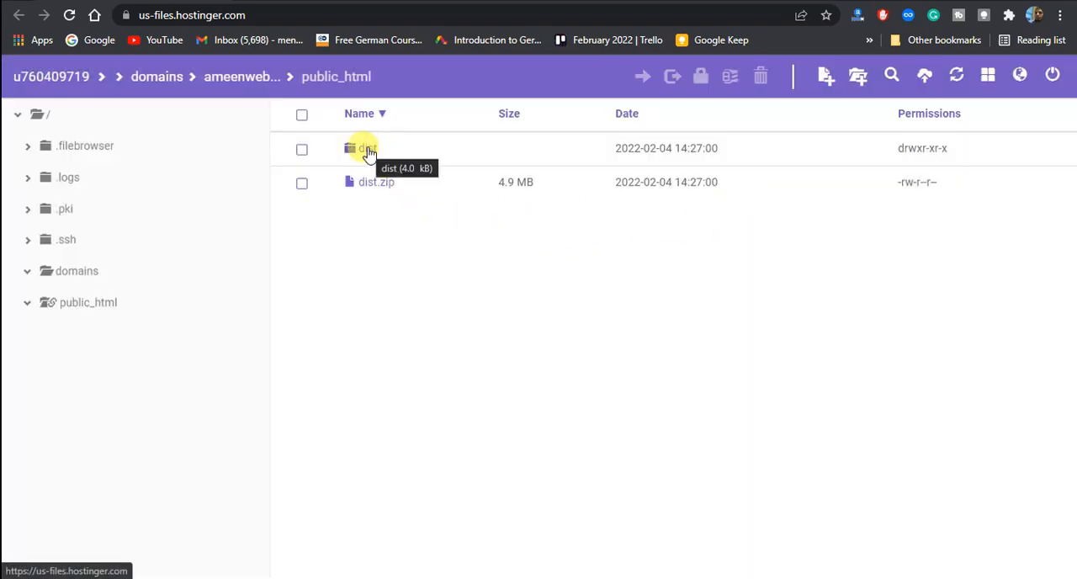
click(303, 149)
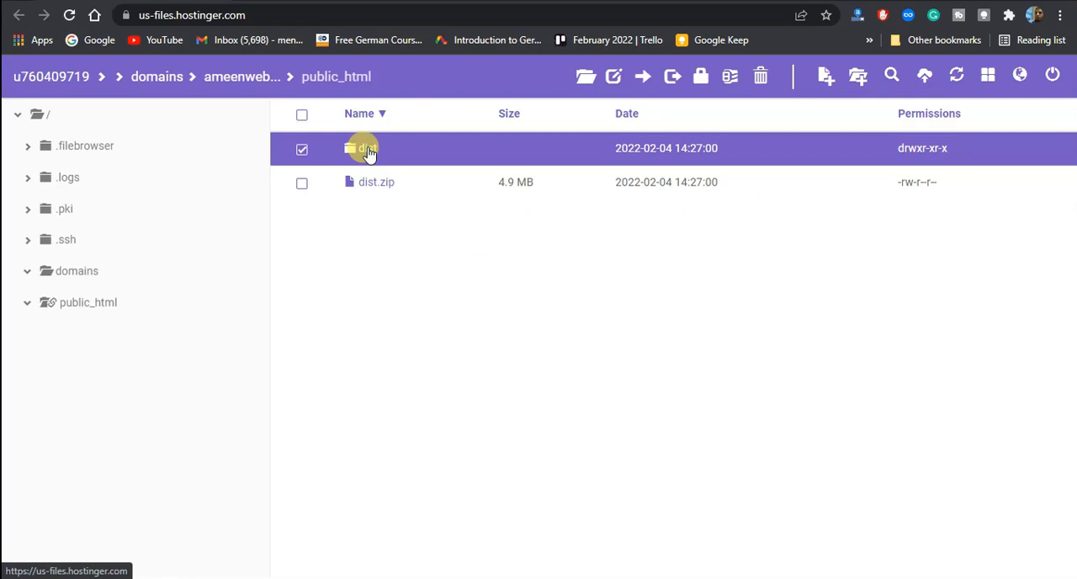
double_click(362, 148)
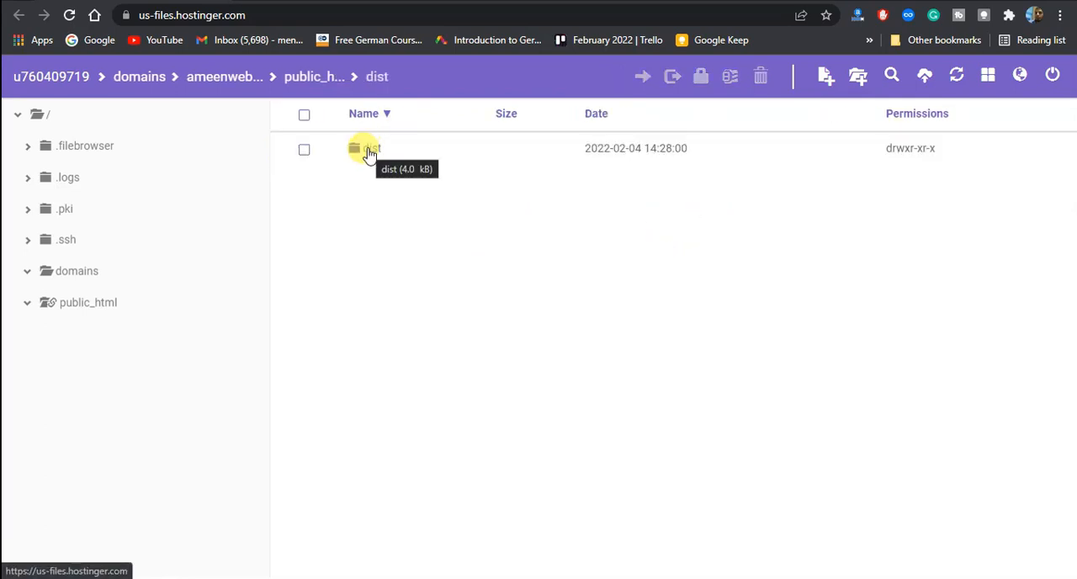
double_click(368, 149)
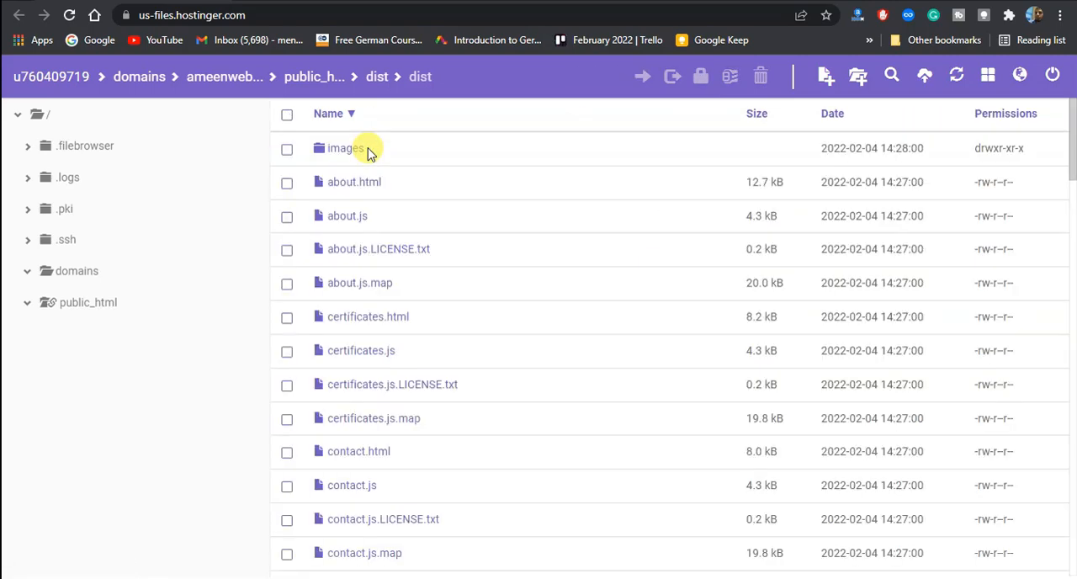
scroll(down, 3)
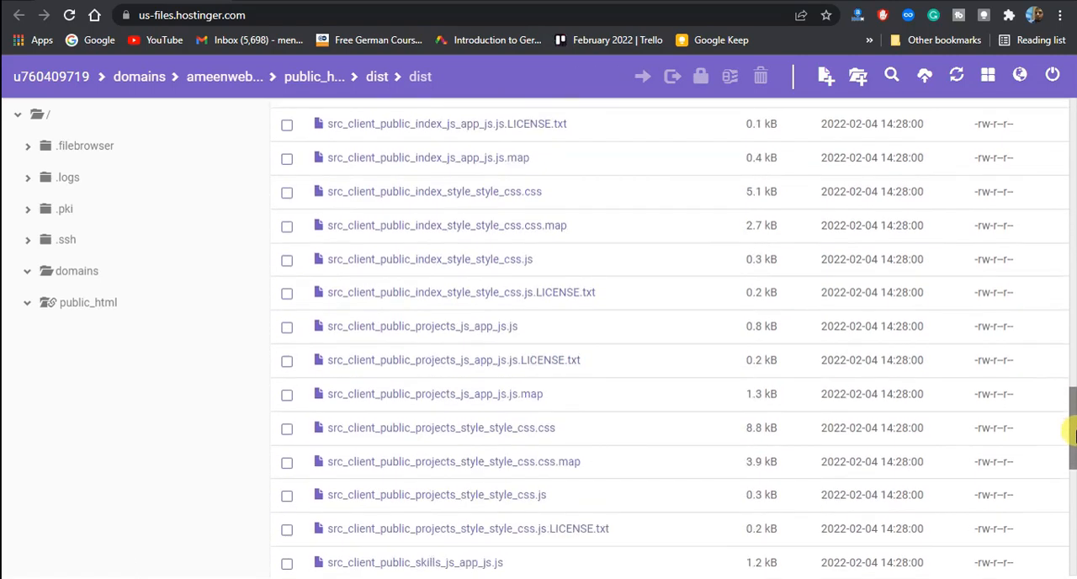
scroll(down, 3)
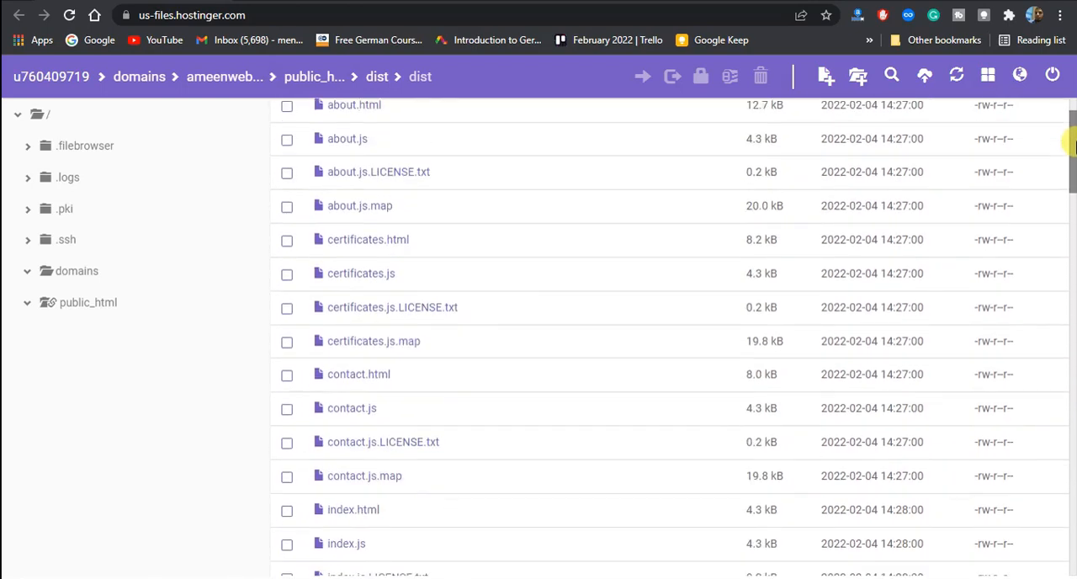
Select all 81 site files in dist/dist and move them to public_html as destination
click(287, 113)
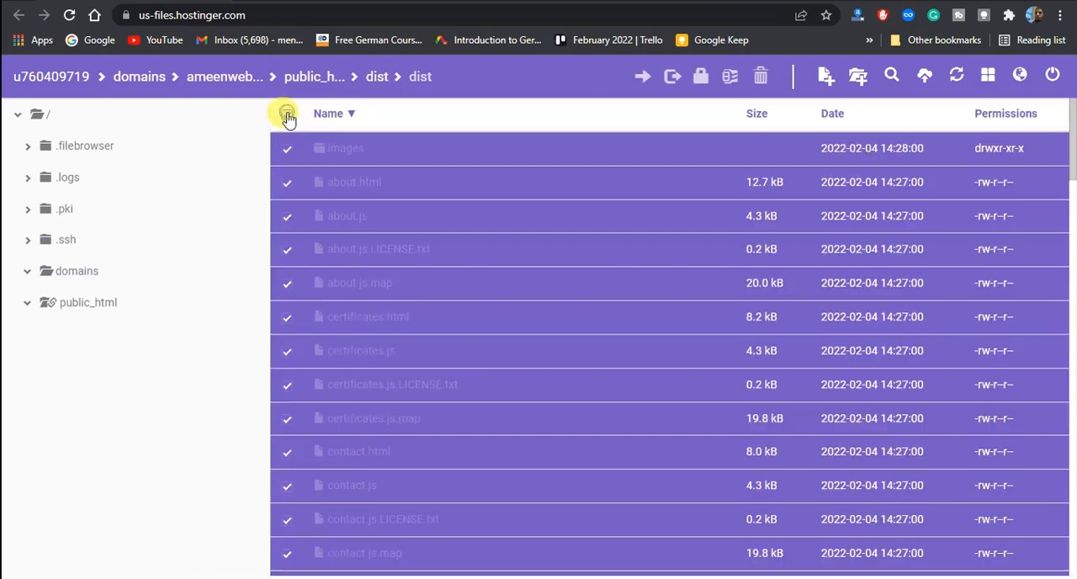
click(287, 114)
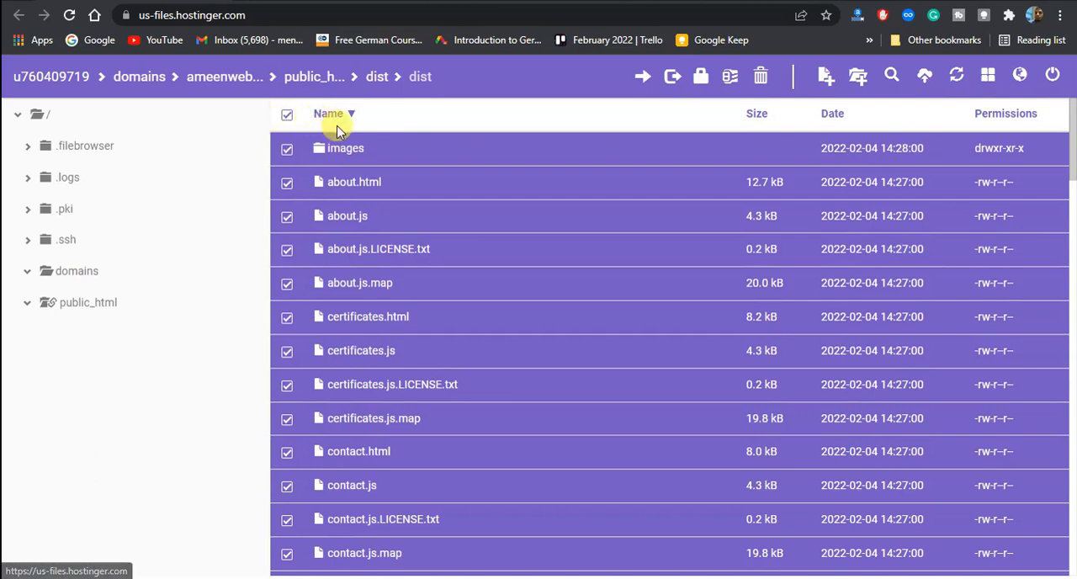
mouse_move(642, 76)
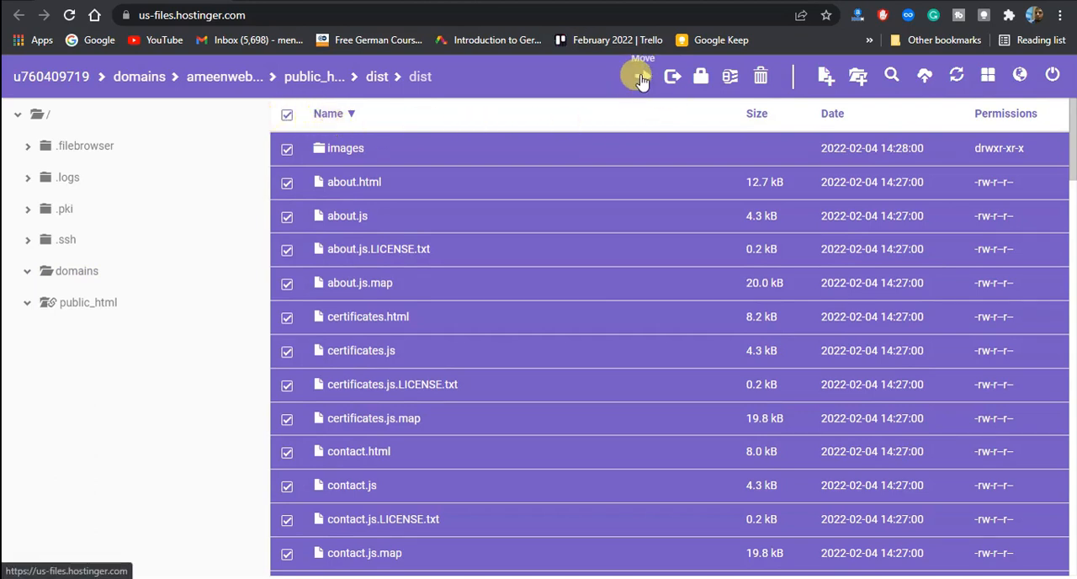
click(641, 76)
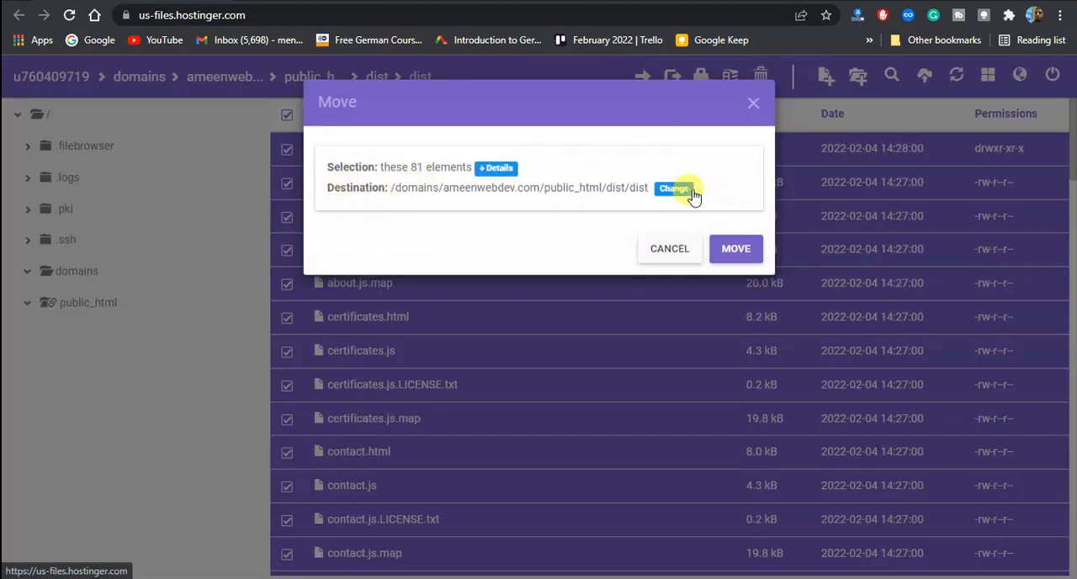
click(675, 188)
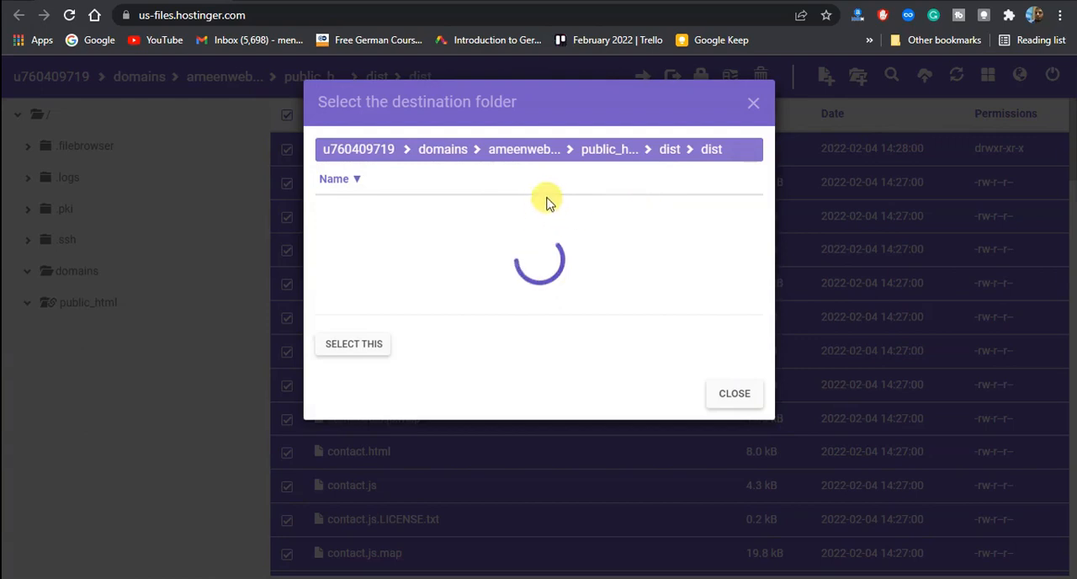
click(609, 149)
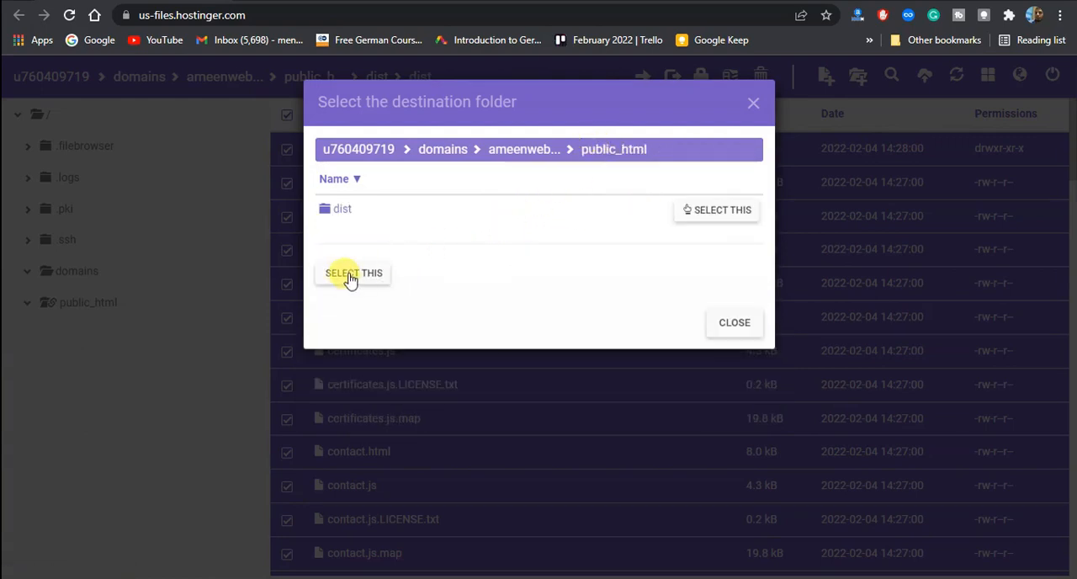
click(353, 272)
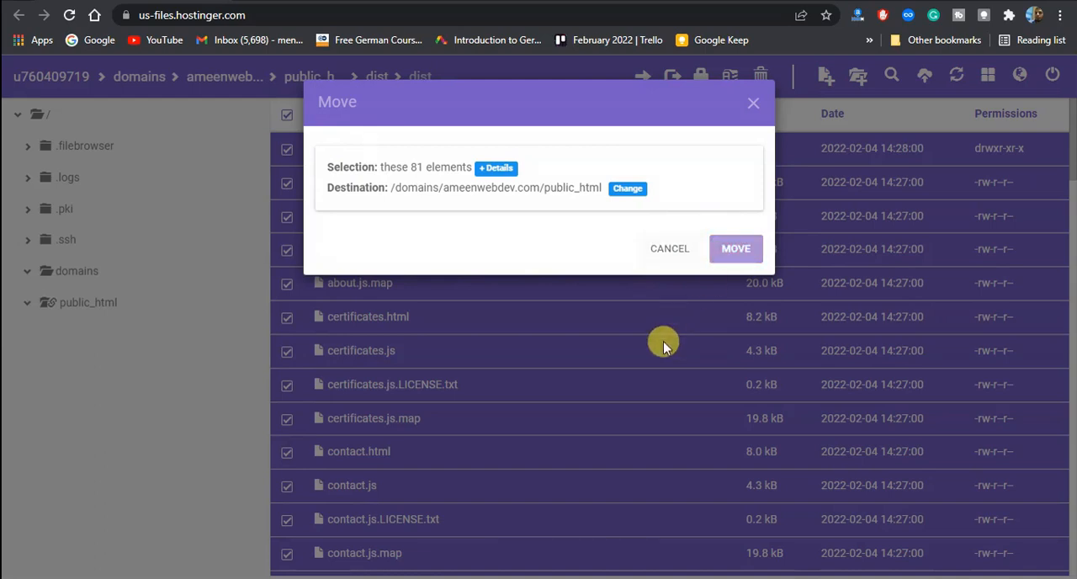
click(734, 248)
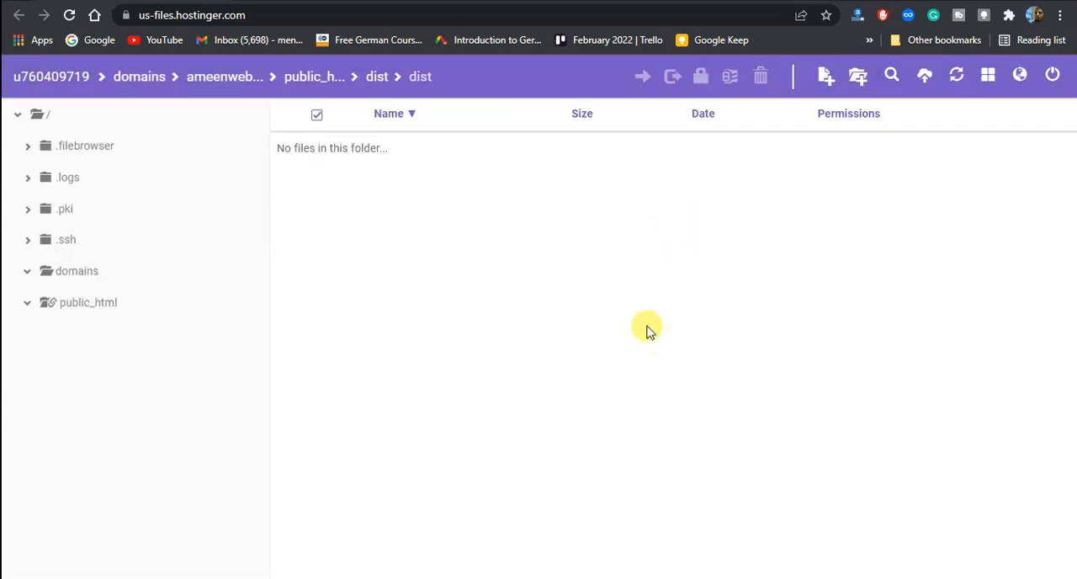
Back in public_html, delete the now-empty leftover dist folder
click(315, 76)
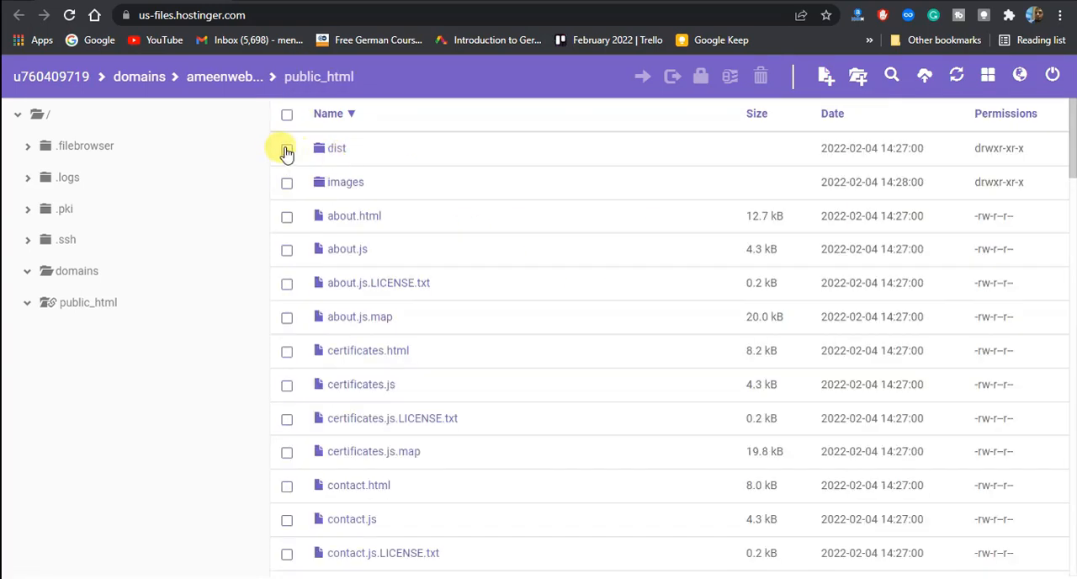
click(287, 148)
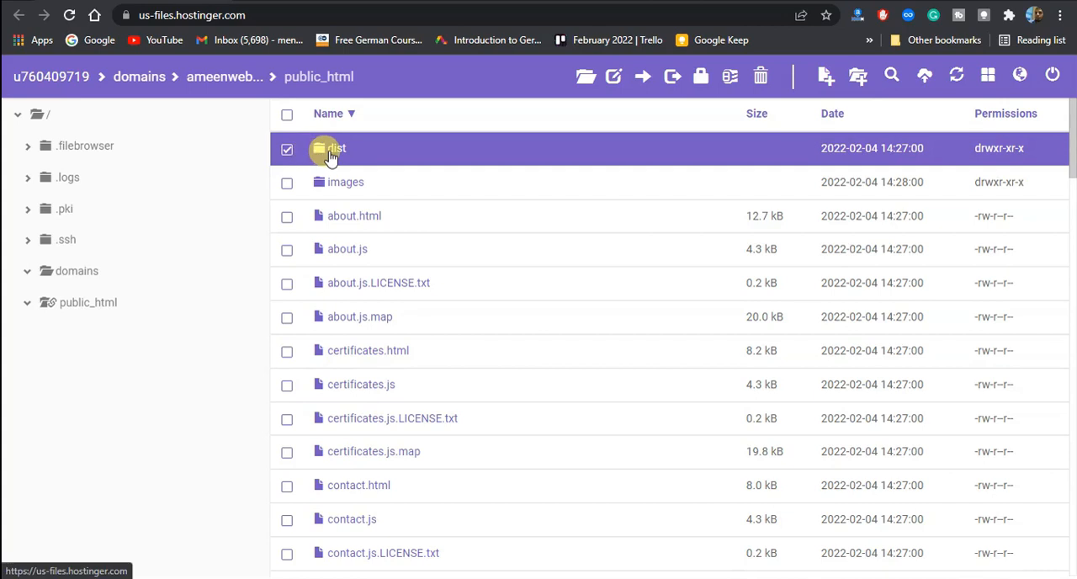
mouse_move(729, 75)
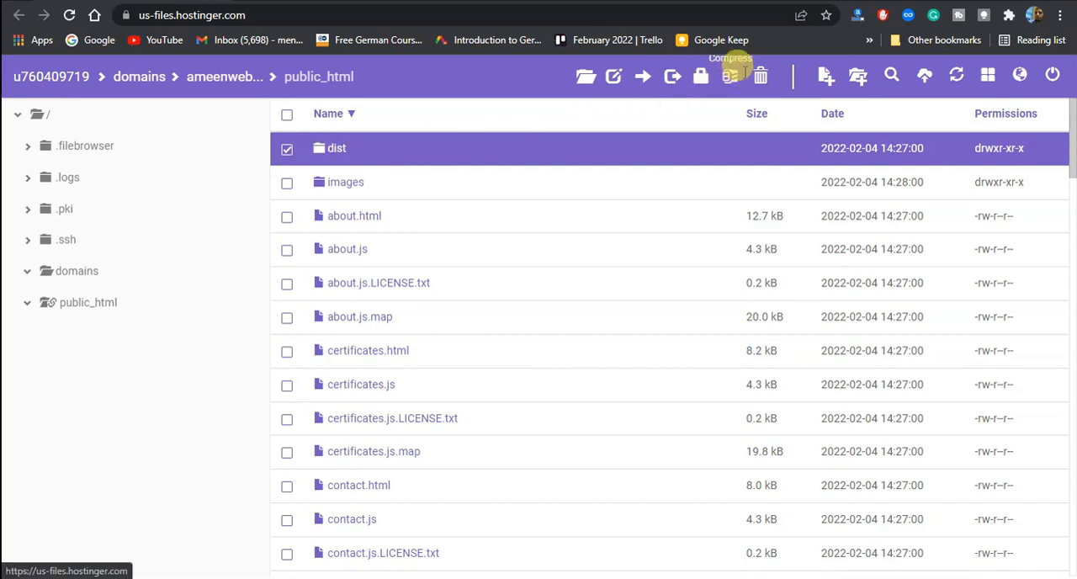
click(760, 75)
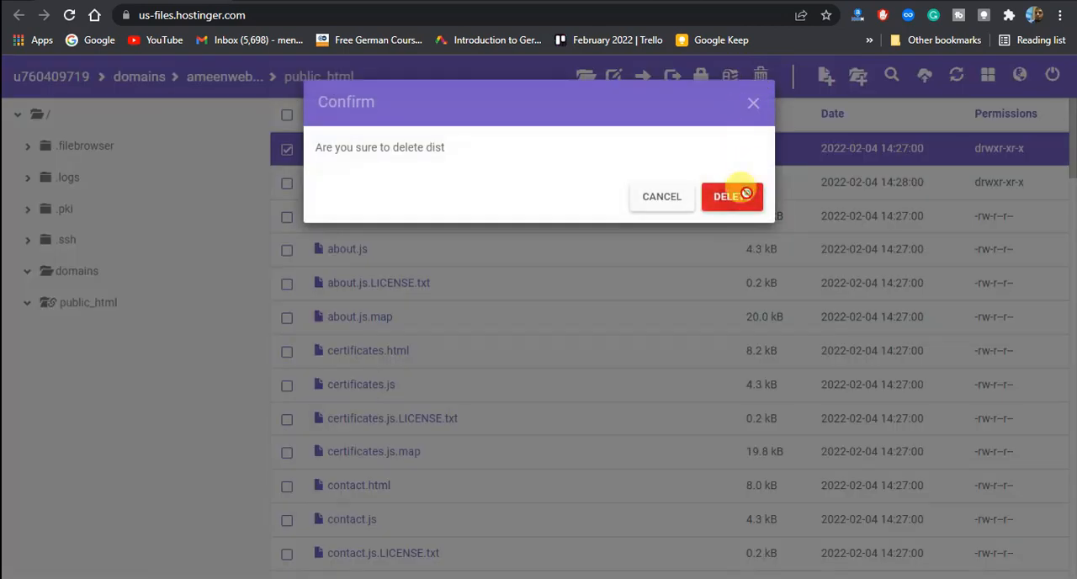
click(728, 197)
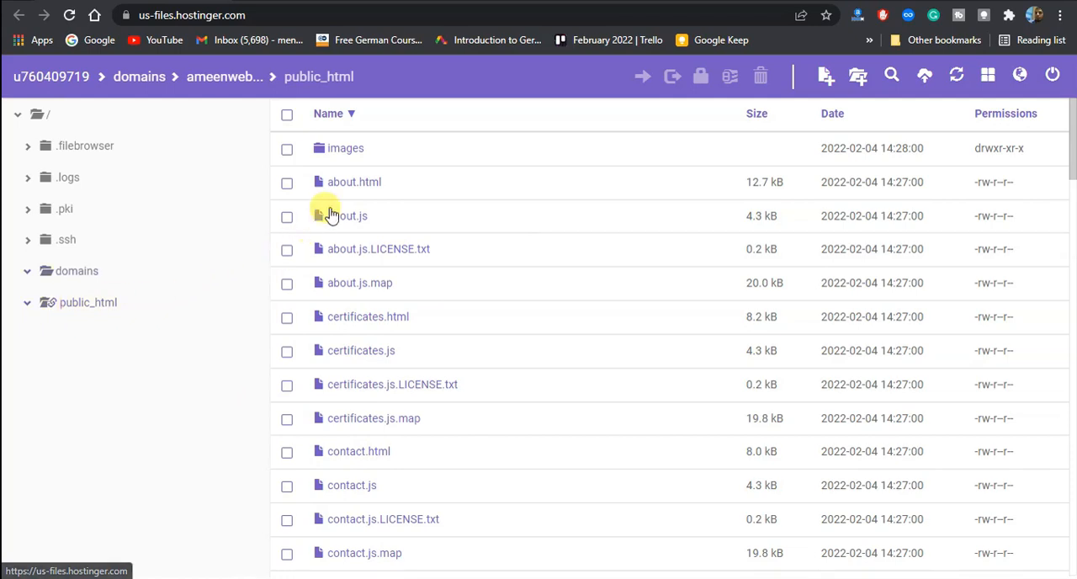
mouse_move(360, 158)
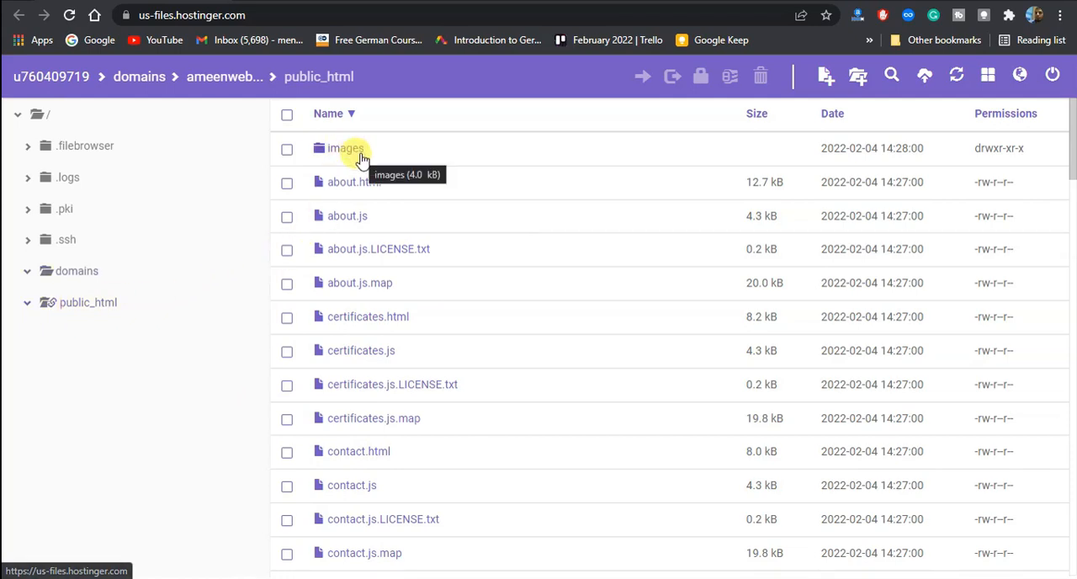
mouse_move(358, 177)
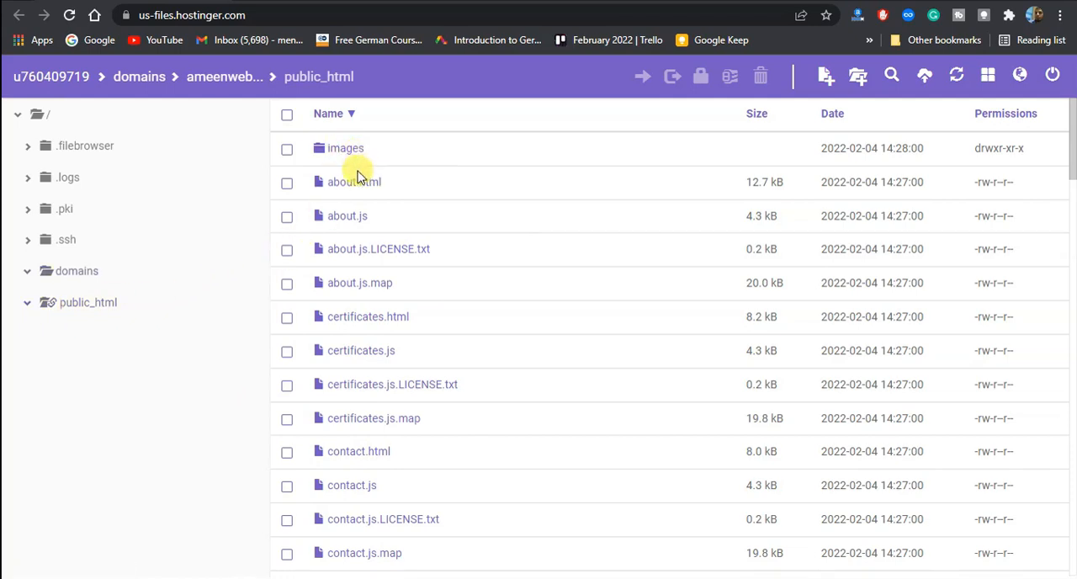
mouse_move(477, 256)
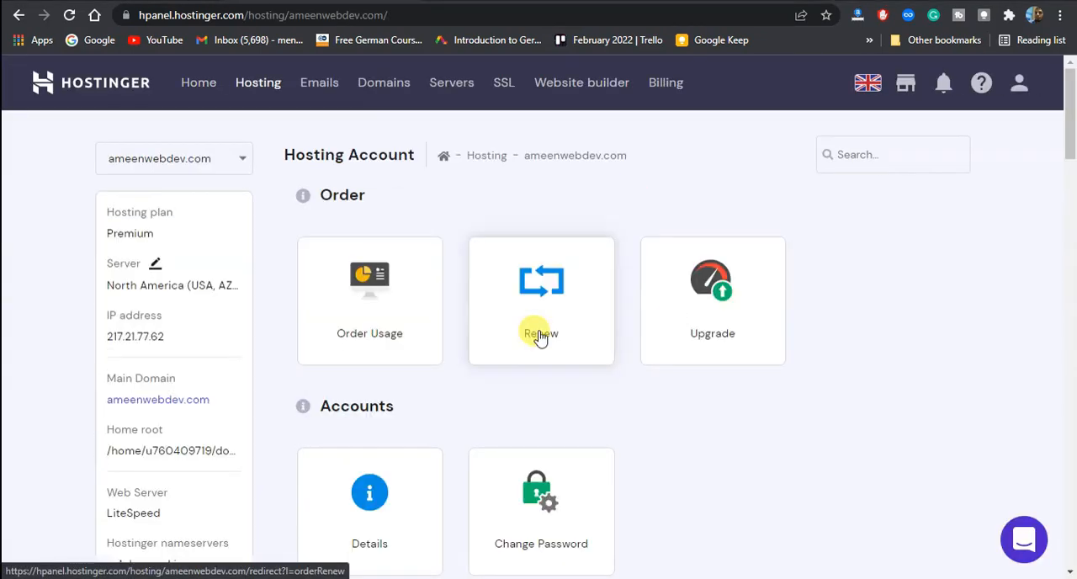
mouse_move(141, 400)
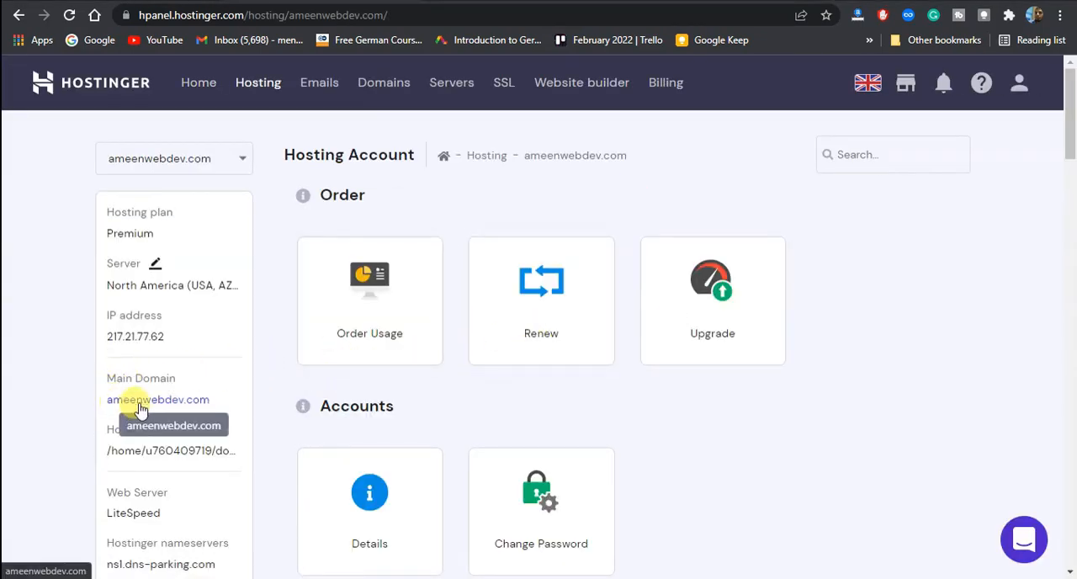
Load the live ameenwebdev.com site showing the 'Hi, I'm Mo Ameen' home page
click(158, 400)
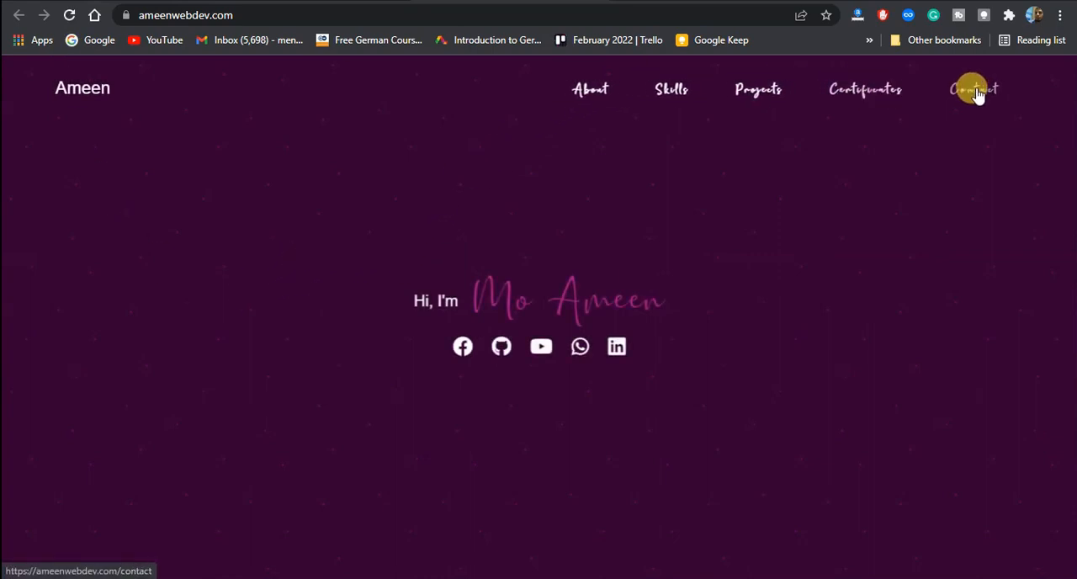
View the live portfolio's About Me page, then its Skills 'What I use?..' section
click(591, 89)
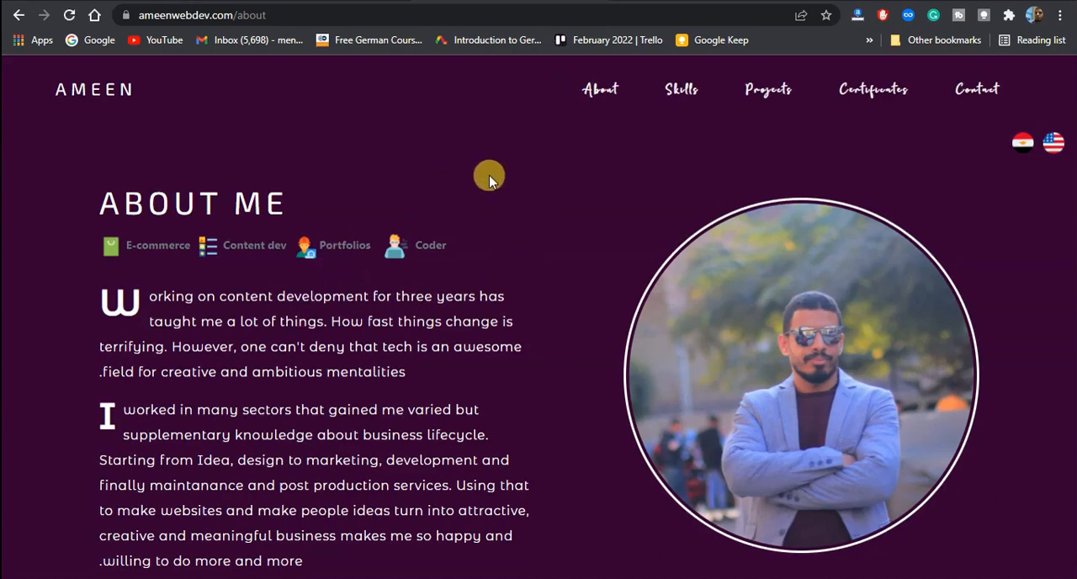
mouse_move(681, 89)
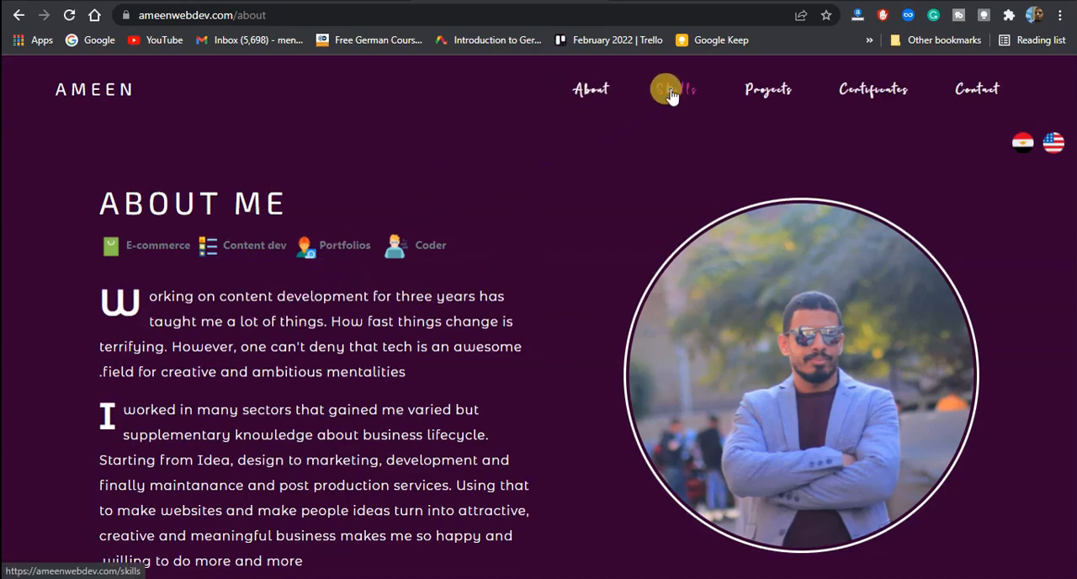
click(676, 89)
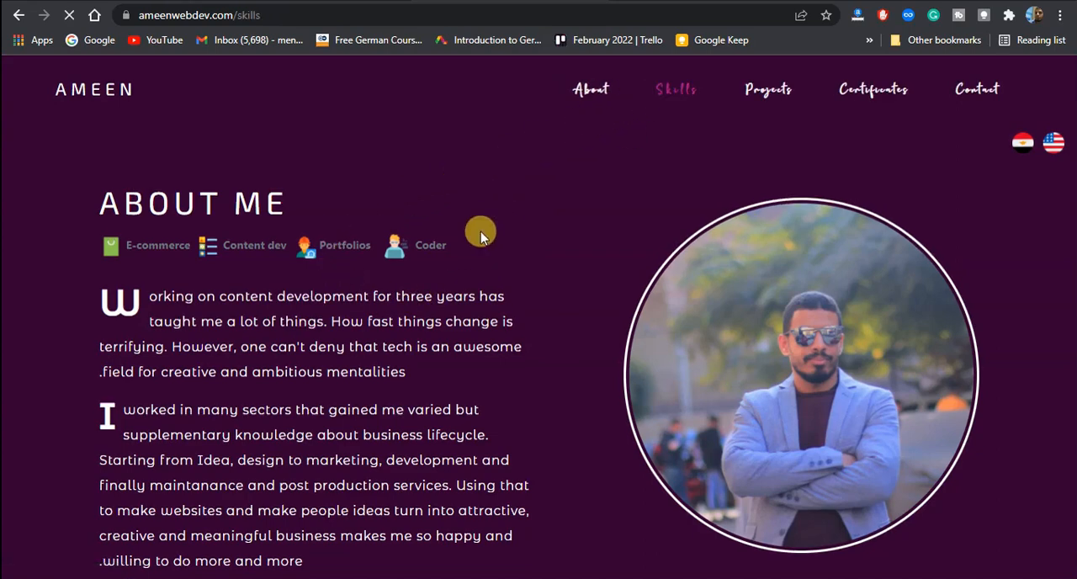
click(675, 89)
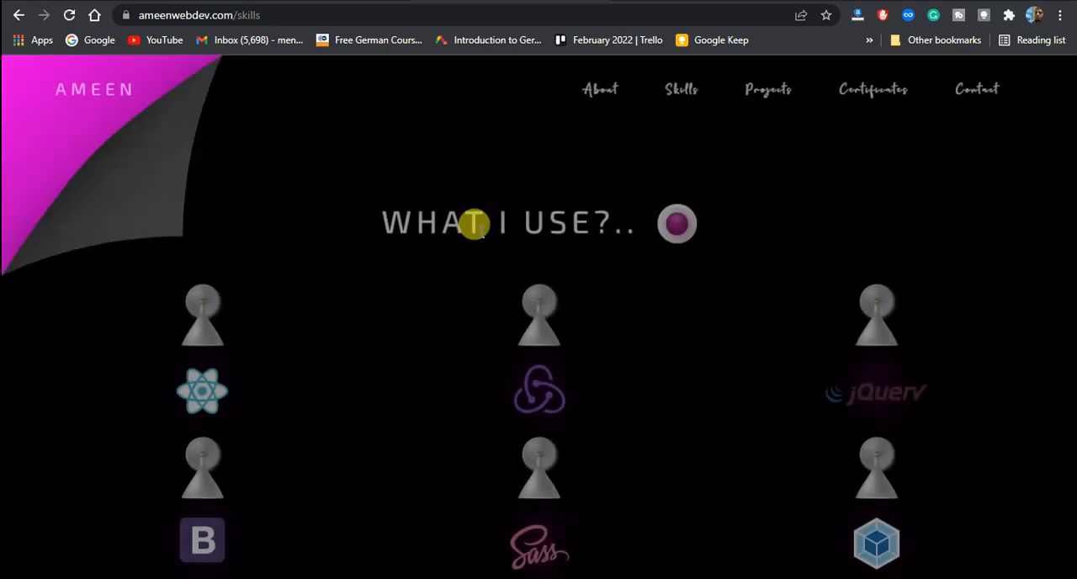